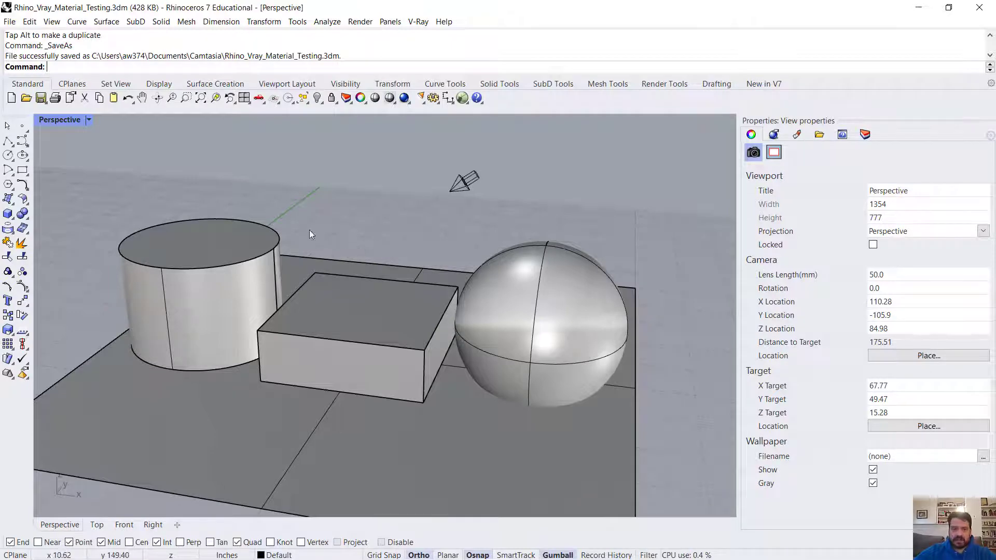
# Show the VRay Compact toolbar from the toolbar right-click menu.
pyautogui.click(197, 292)
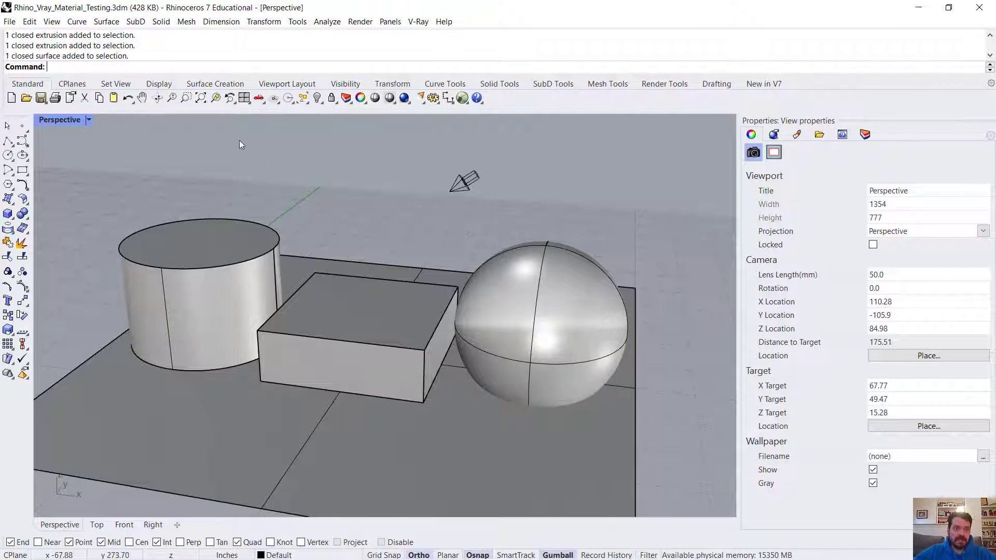
pyautogui.rightClick(834, 83)
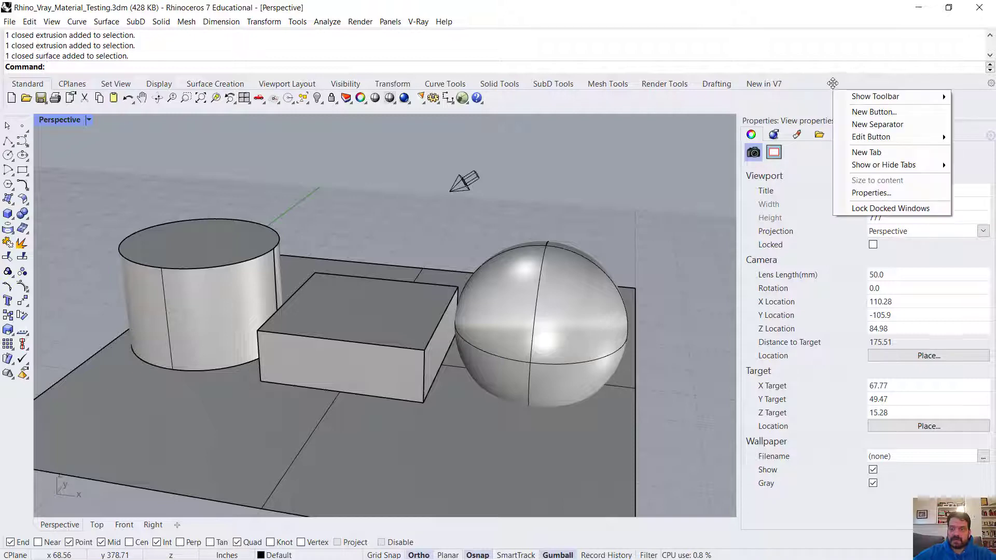
pyautogui.click(876, 96)
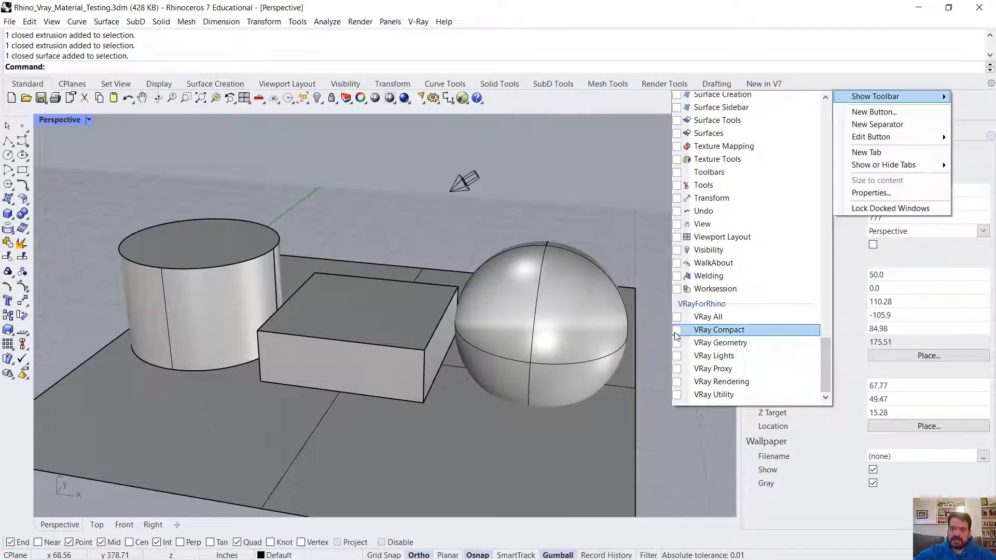
pyautogui.click(719, 330)
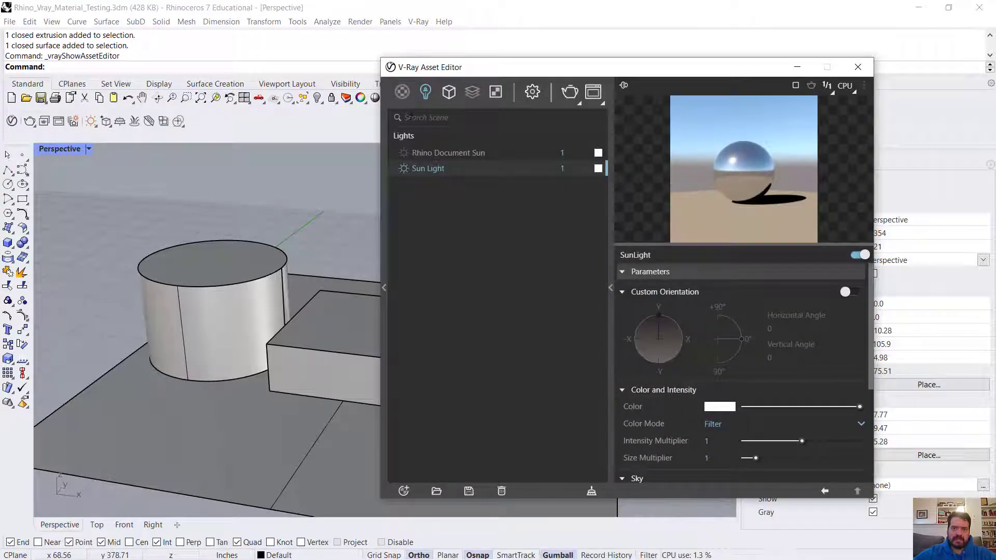
# Create a new Generic V-Ray material from the Asset Editor's material list.
pyautogui.click(403, 92)
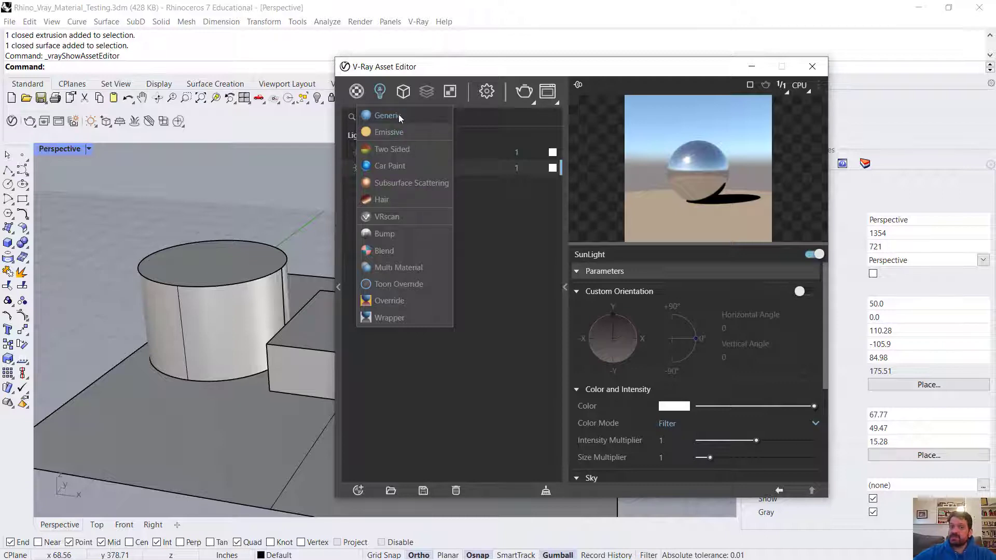
pyautogui.moveTo(400, 119)
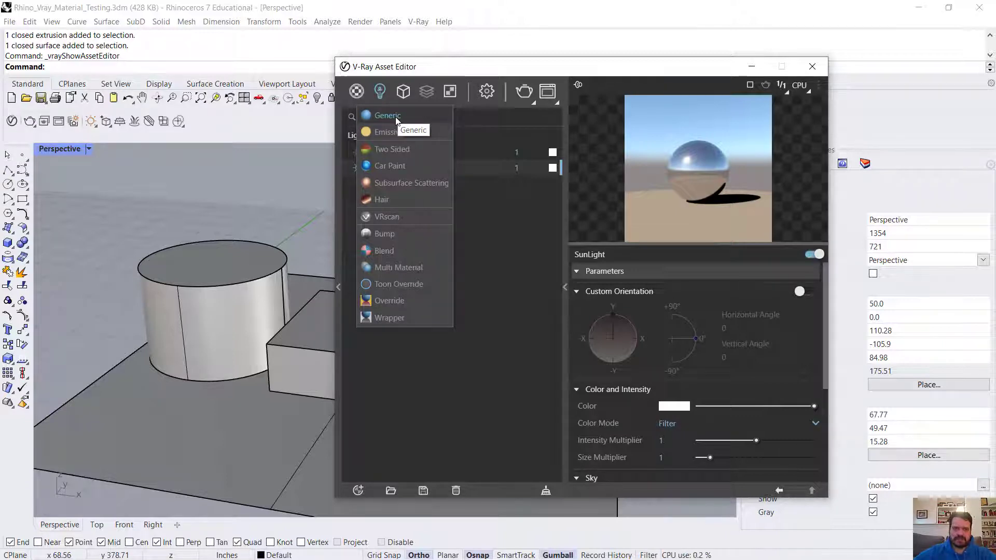
pyautogui.click(356, 91)
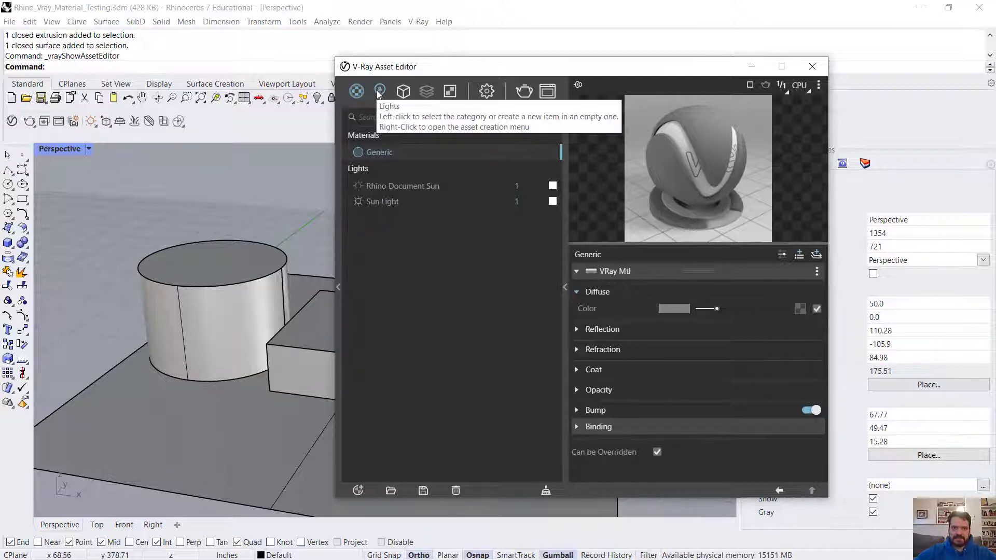
# Filter the asset list to materials only and nudge the Asset Editor right.
pyautogui.click(379, 91)
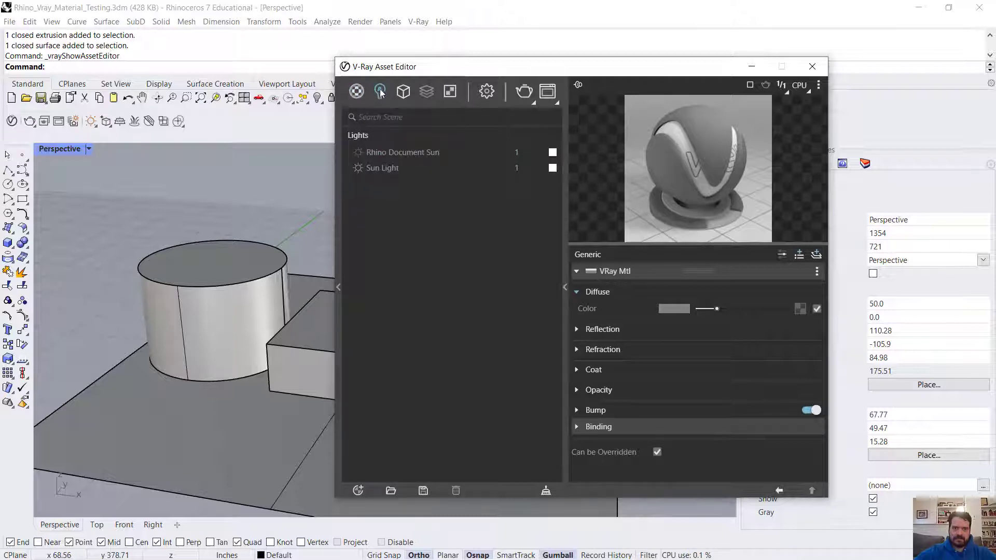
pyautogui.click(379, 91)
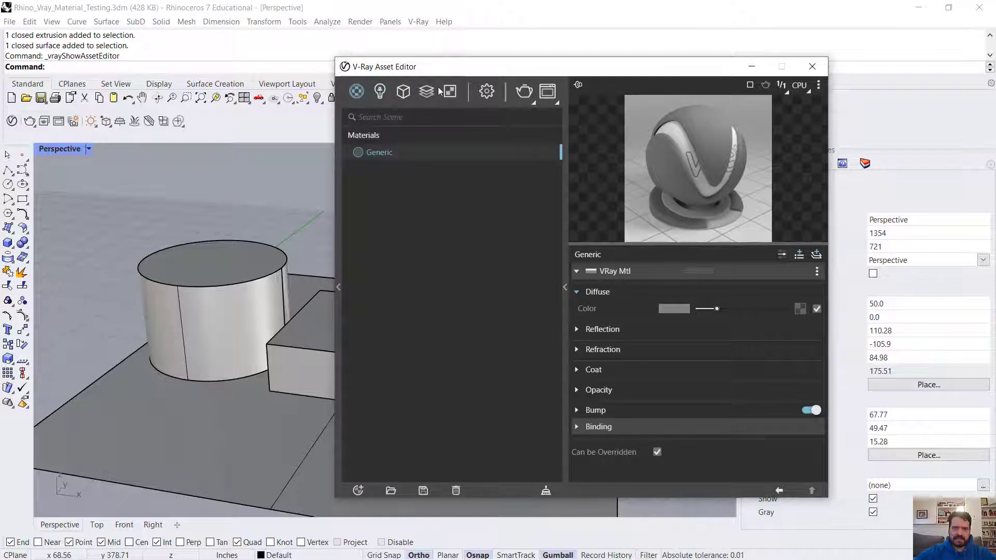
pyautogui.moveTo(381, 66); pyautogui.dragTo(421, 51)
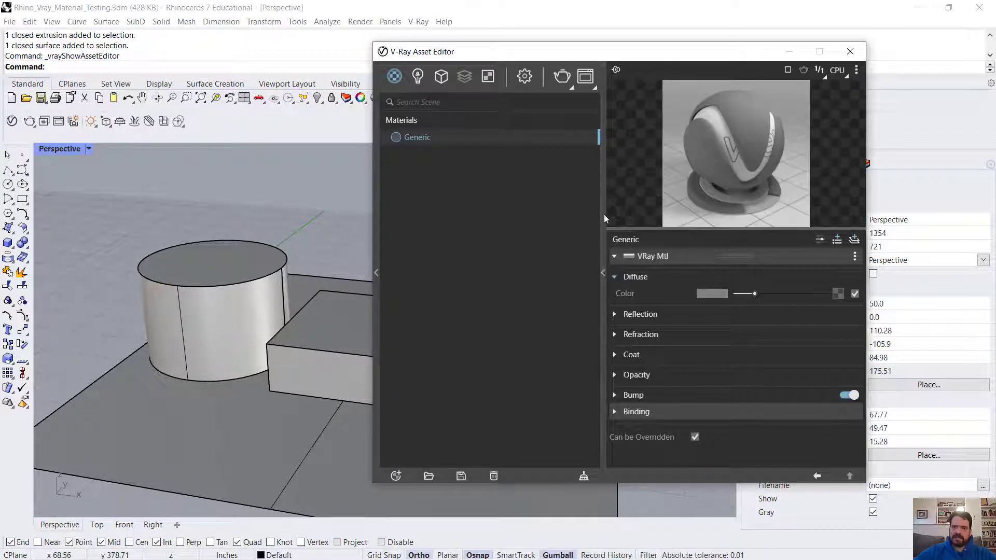
pyautogui.moveTo(417, 137)
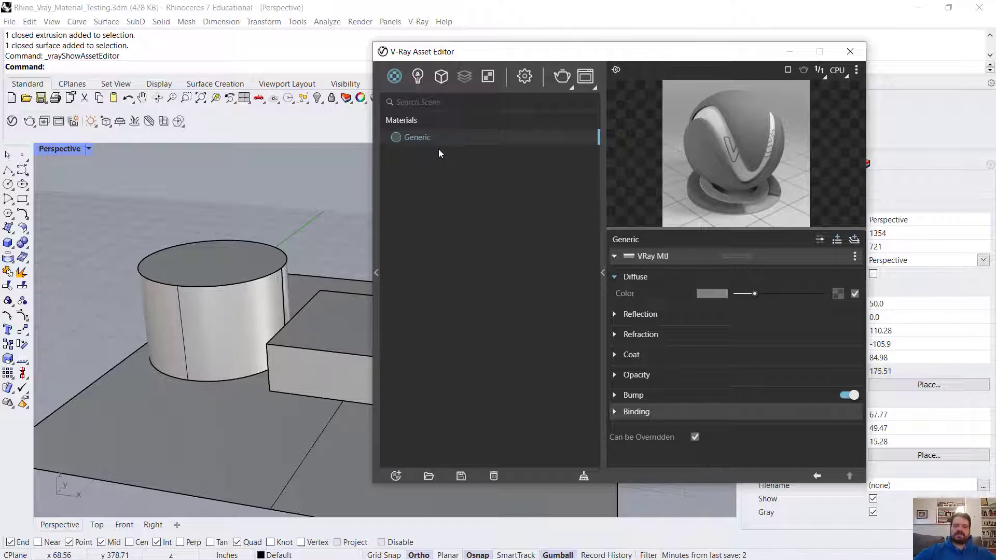
# Rename the Generic material to 'Smooth White Plaster'.
pyautogui.rightClick(417, 137)
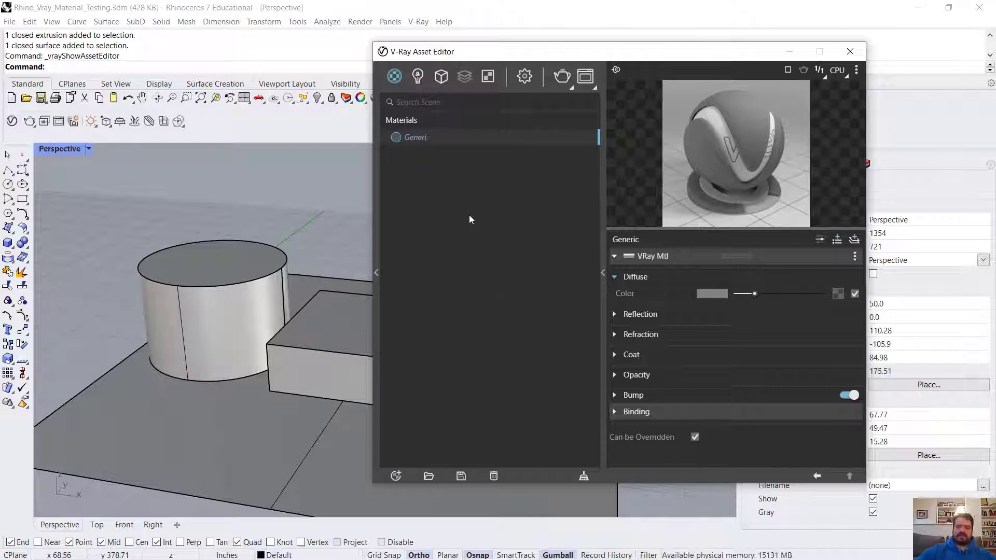
pyautogui.write('Smooth F')
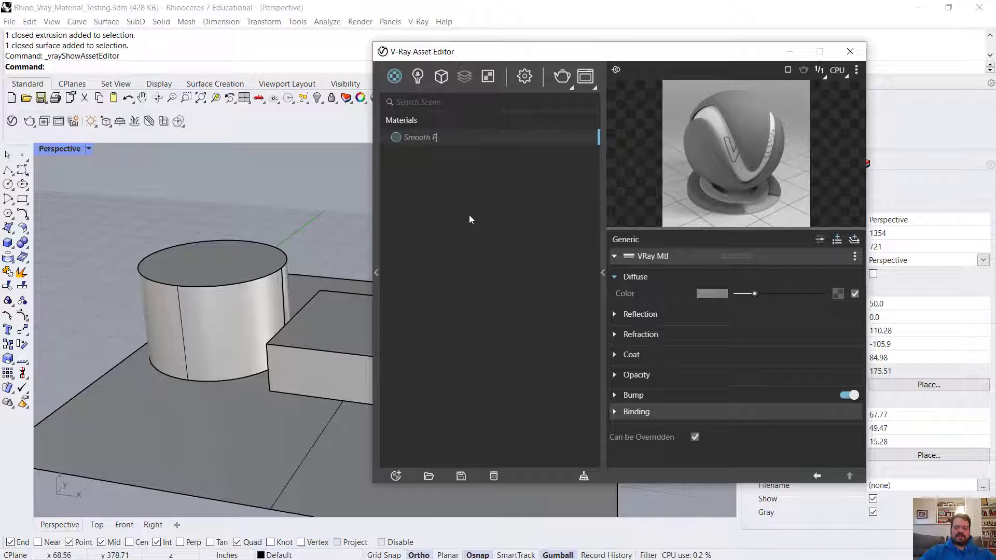
pyautogui.write('White Plaster')
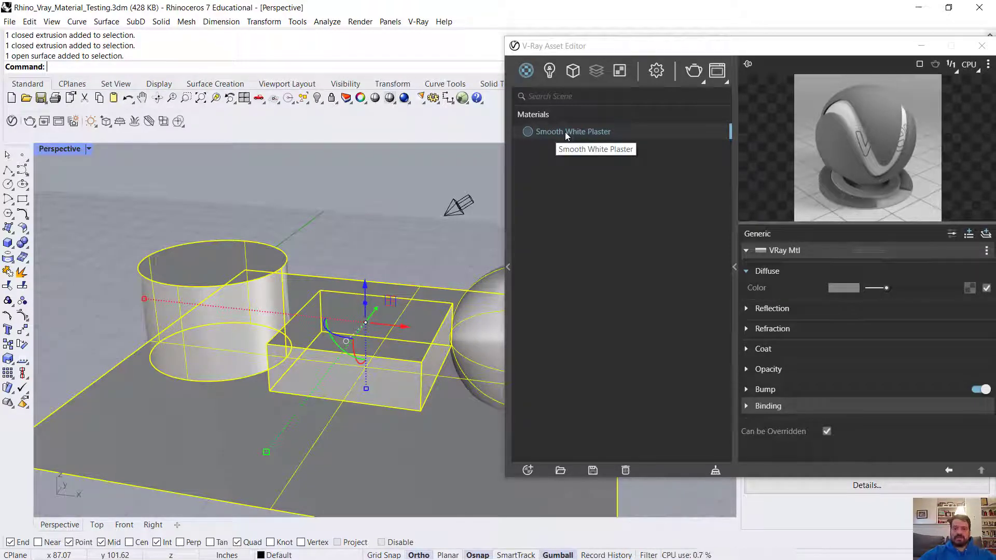
pyautogui.rightClick(573, 131)
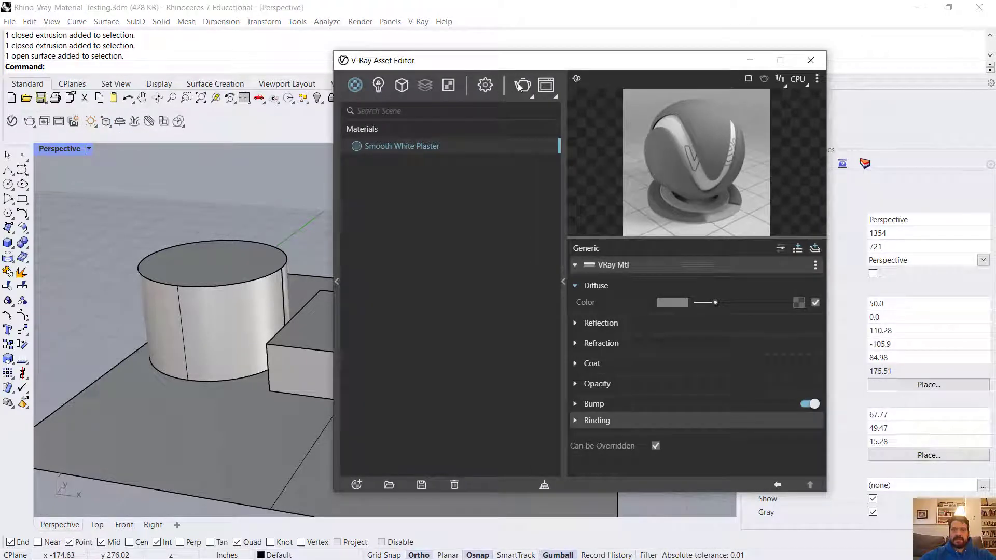
pyautogui.moveTo(522, 84)
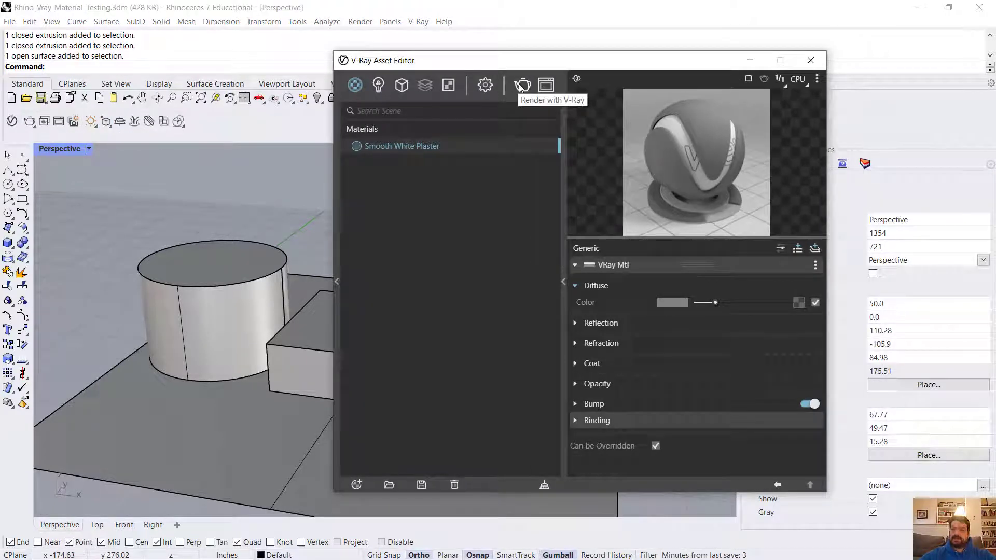
# Start a V-Ray render of the scene.
pyautogui.click(521, 84)
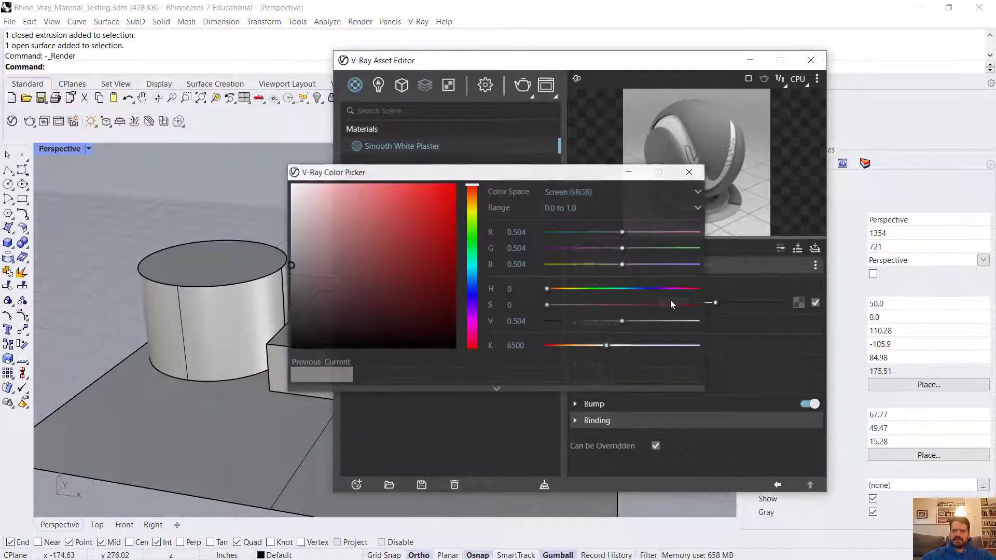
# Raise the Smooth White Plaster diffuse colour to light grey 0.859.
pyautogui.click(688, 172)
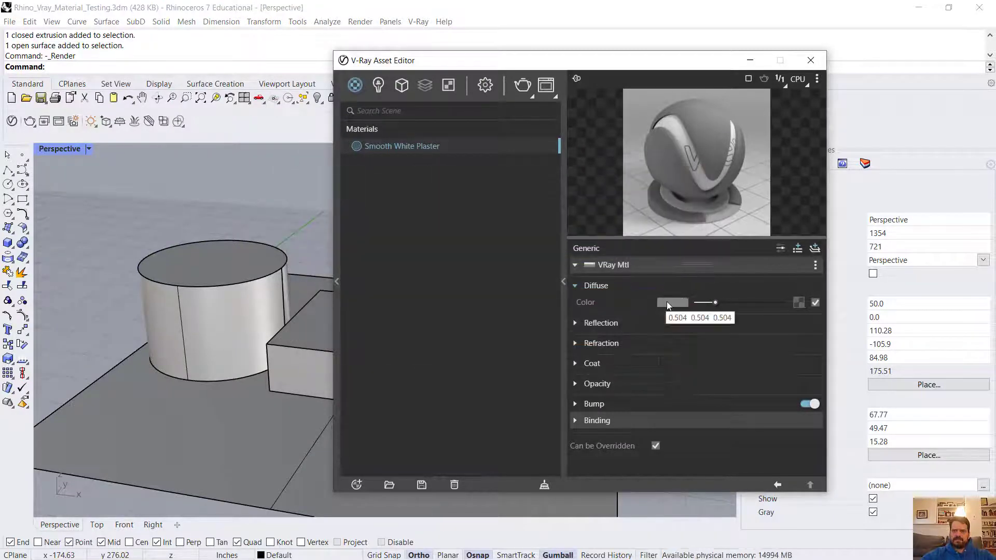
pyautogui.click(672, 302)
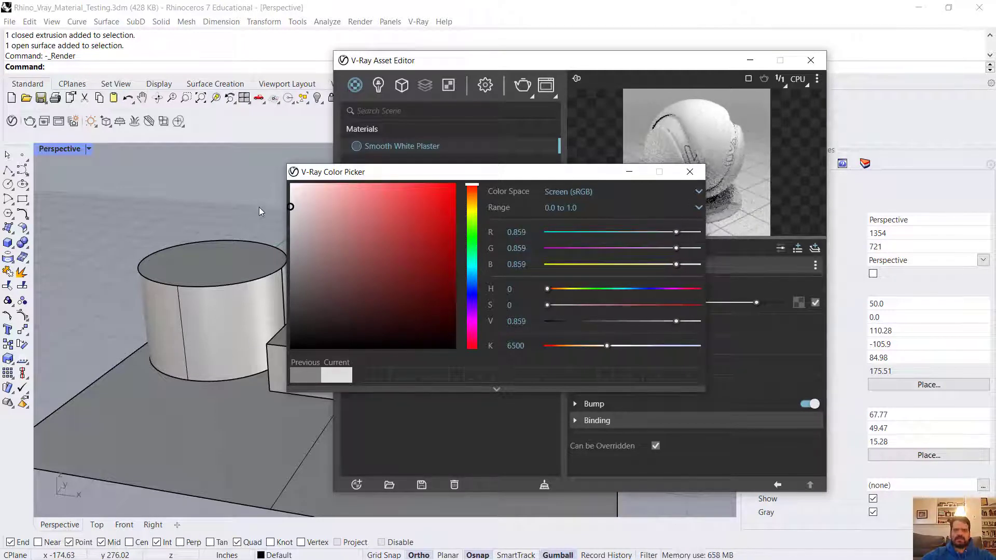
pyautogui.click(689, 172)
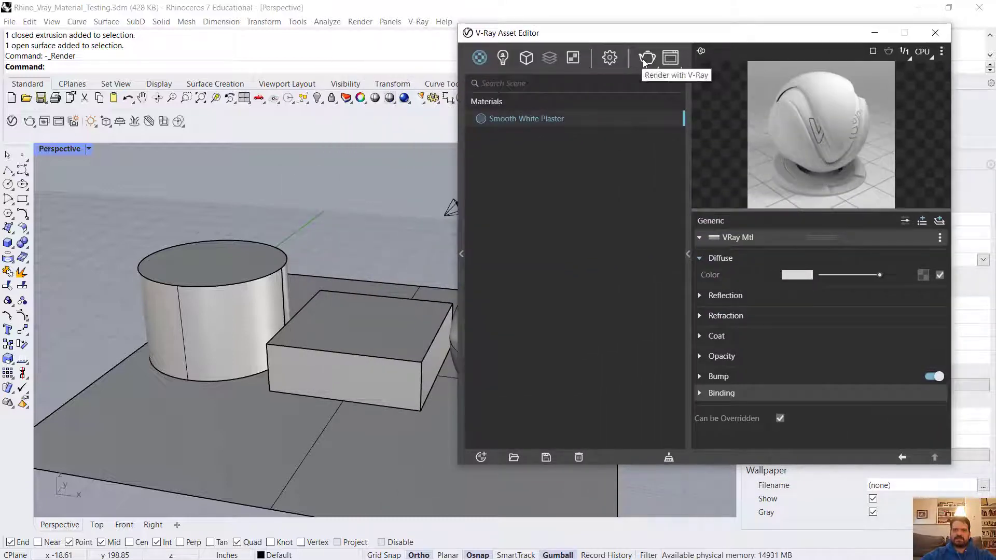
# Re-render the scene with the lighter plaster material.
pyautogui.click(647, 58)
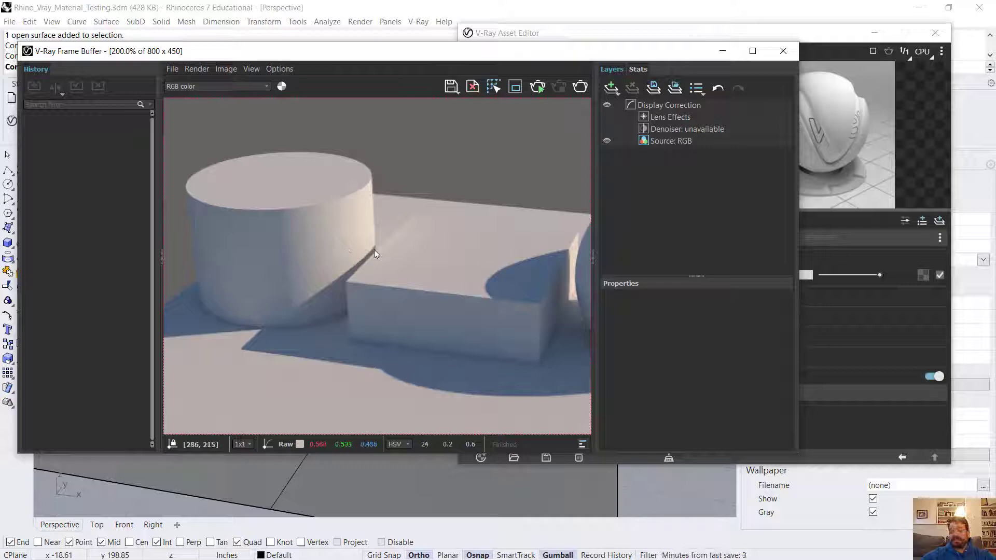
pyautogui.moveTo(341, 238)
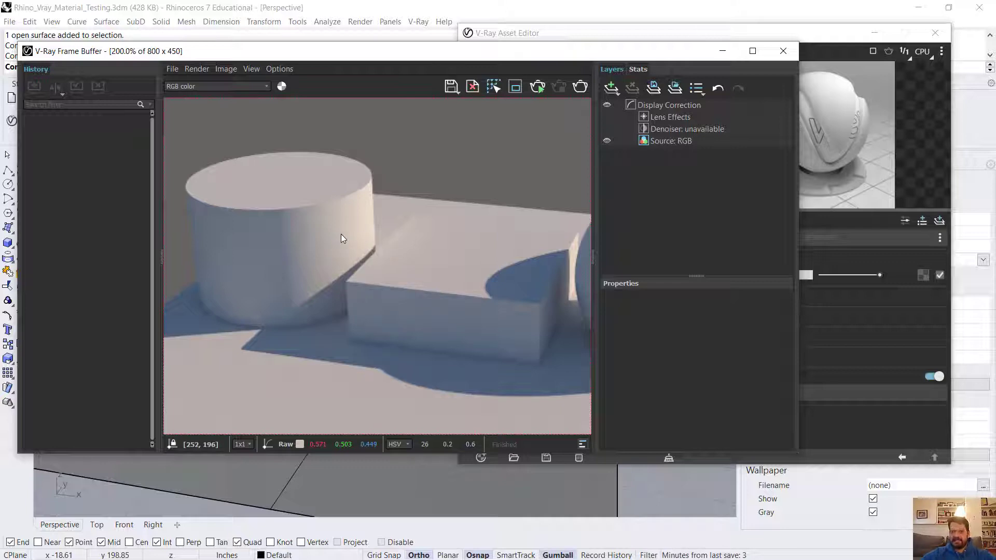
pyautogui.moveTo(323, 224)
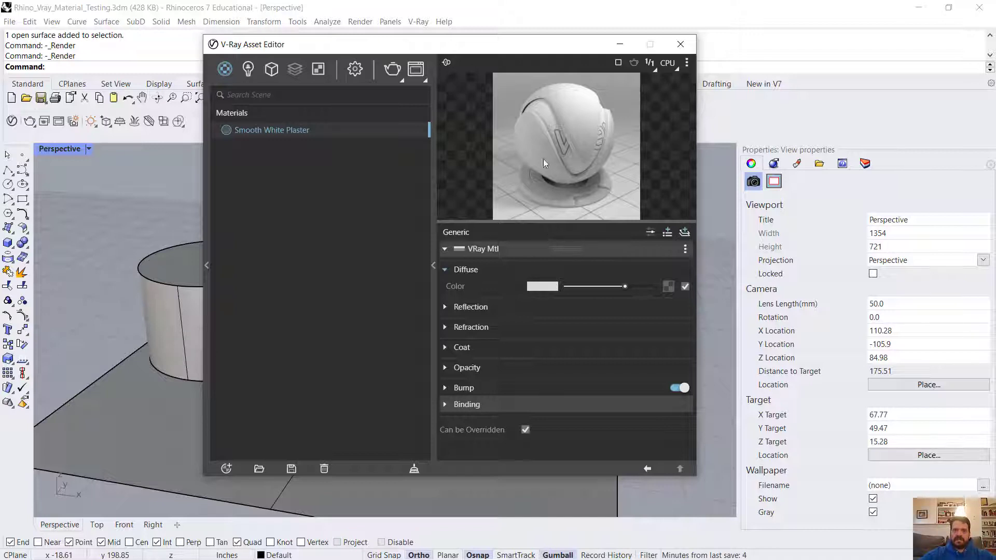
pyautogui.moveTo(515, 269)
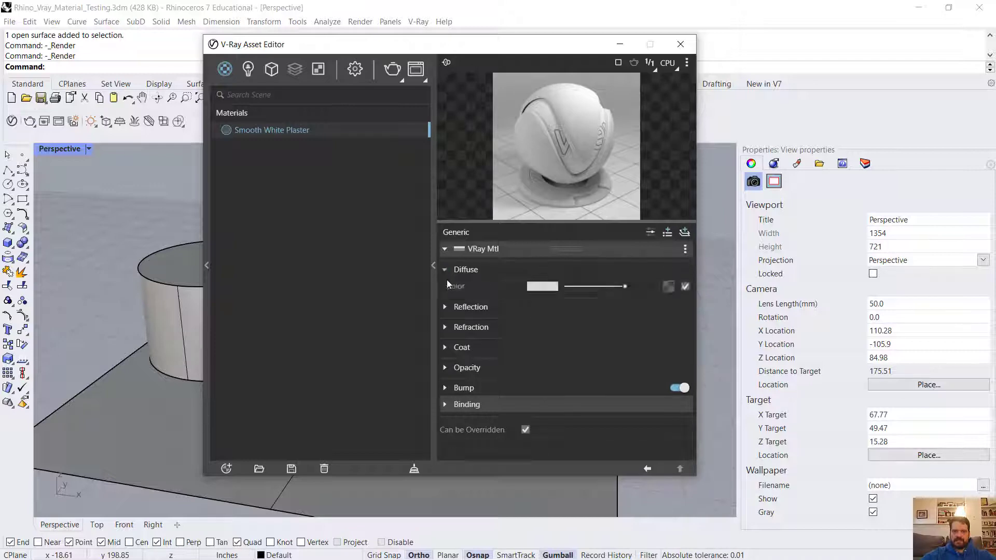
# Expand the Reflection rollout of the Smooth White Plaster material.
pyautogui.click(445, 308)
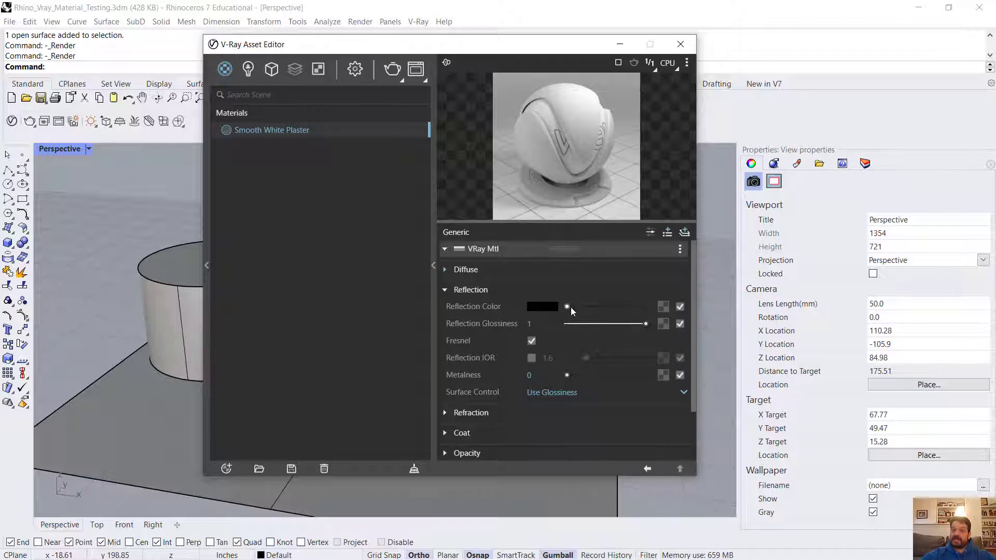
# Raise the reflection colour from black to light grey.
pyautogui.moveTo(567, 307); pyautogui.dragTo(645, 307)
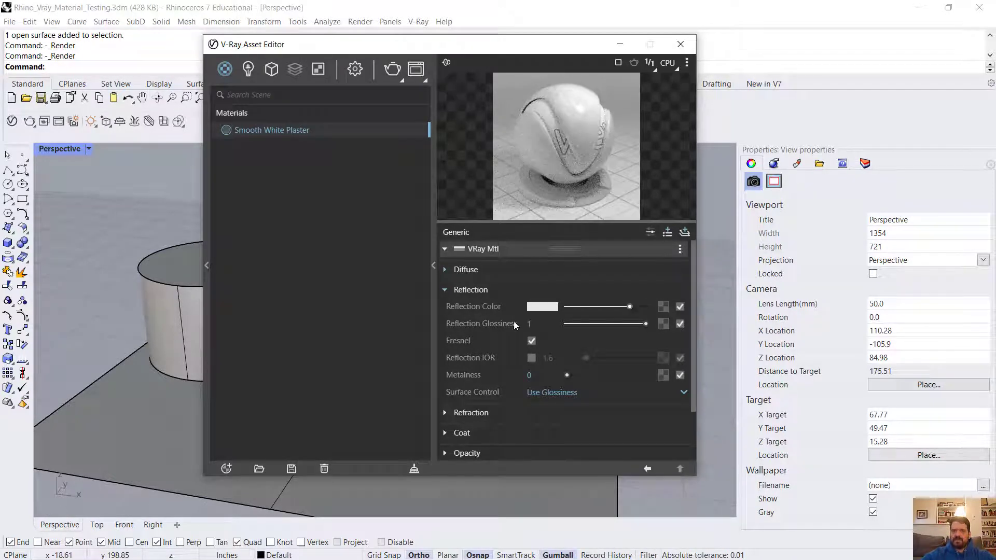
pyautogui.click(531, 341)
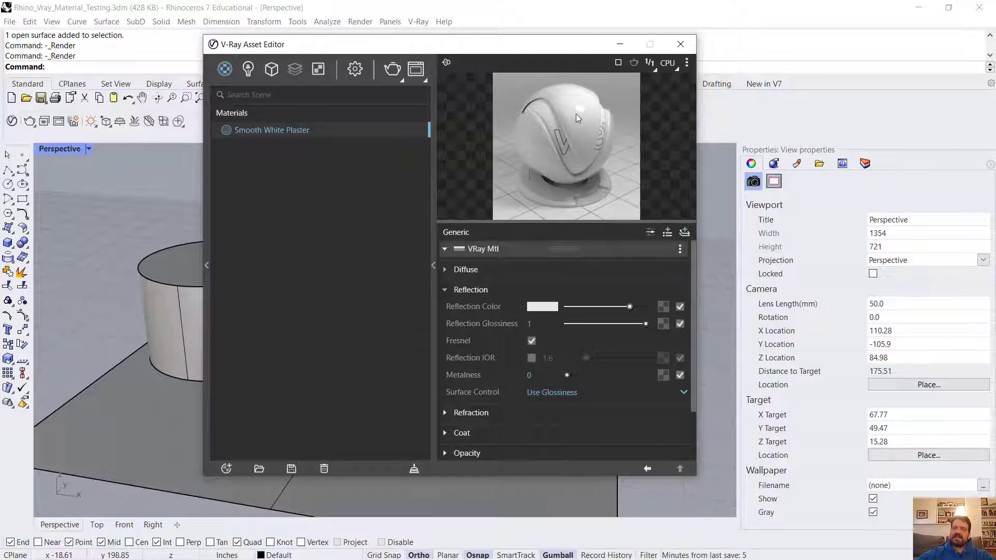
pyautogui.moveTo(590, 113)
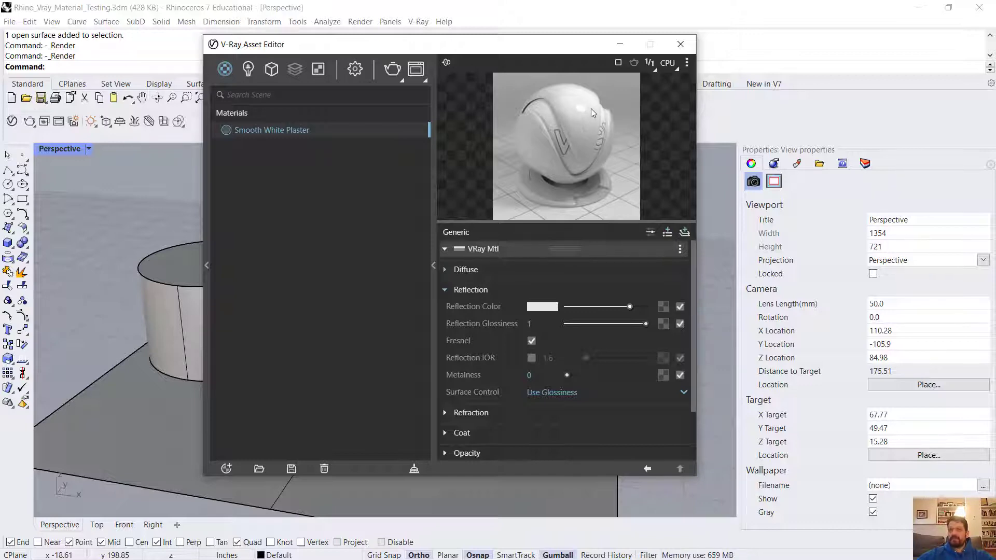
pyautogui.moveTo(609, 311)
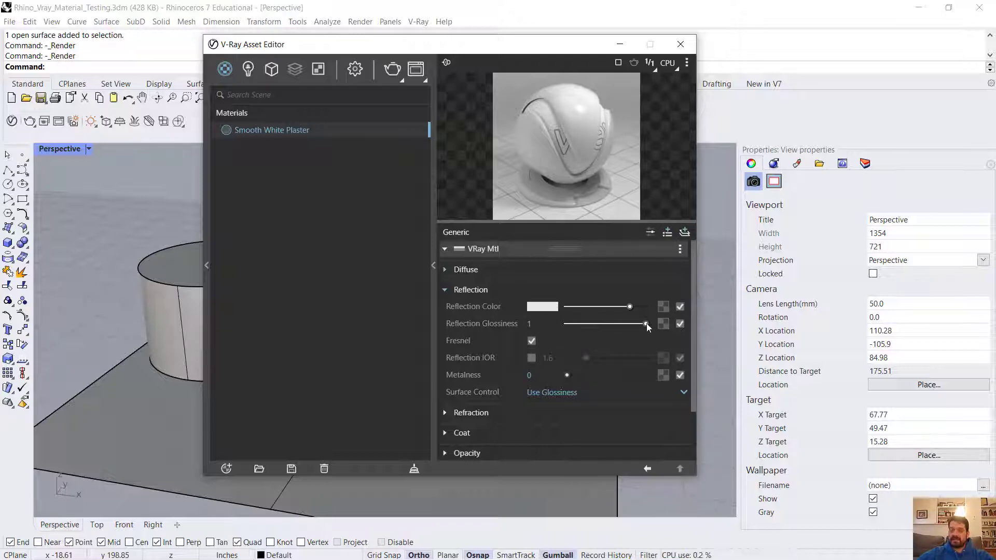
# Lower the reflection glossiness from 1 to 0.85.
pyautogui.moveTo(647, 323); pyautogui.dragTo(640, 323)
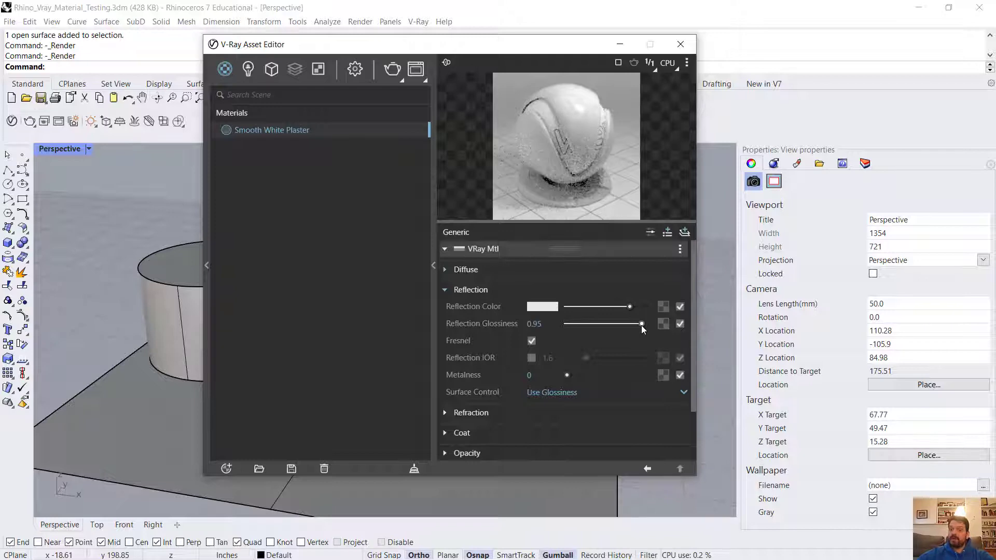
pyautogui.moveTo(641, 323); pyautogui.dragTo(633, 324)
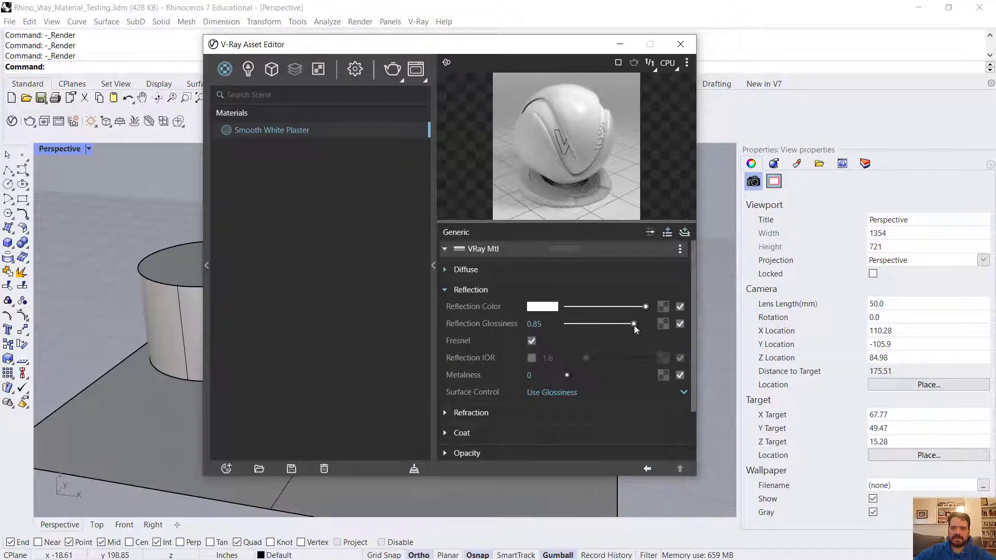
# Try reflection glossiness 0.75, then settle back on 0.85.
pyautogui.moveTo(632, 324); pyautogui.dragTo(624, 323)
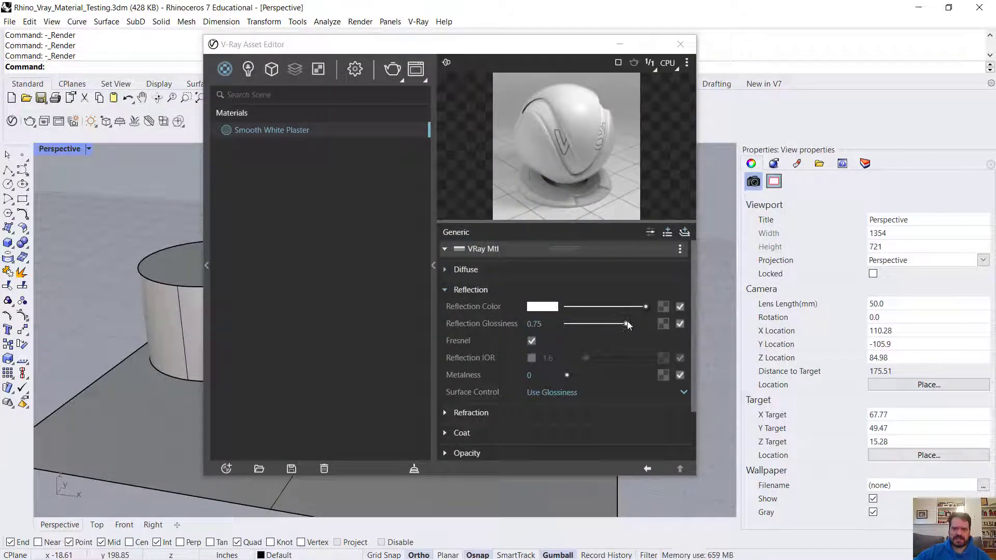
pyautogui.moveTo(626, 324); pyautogui.dragTo(633, 324)
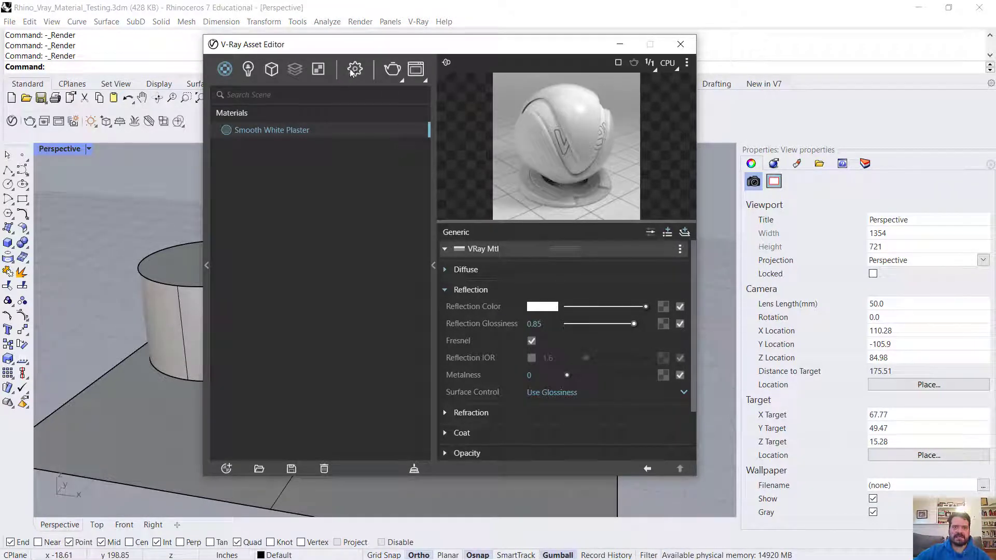
# Raise the V-Ray render quality slider from Medium to High.
pyautogui.click(355, 70)
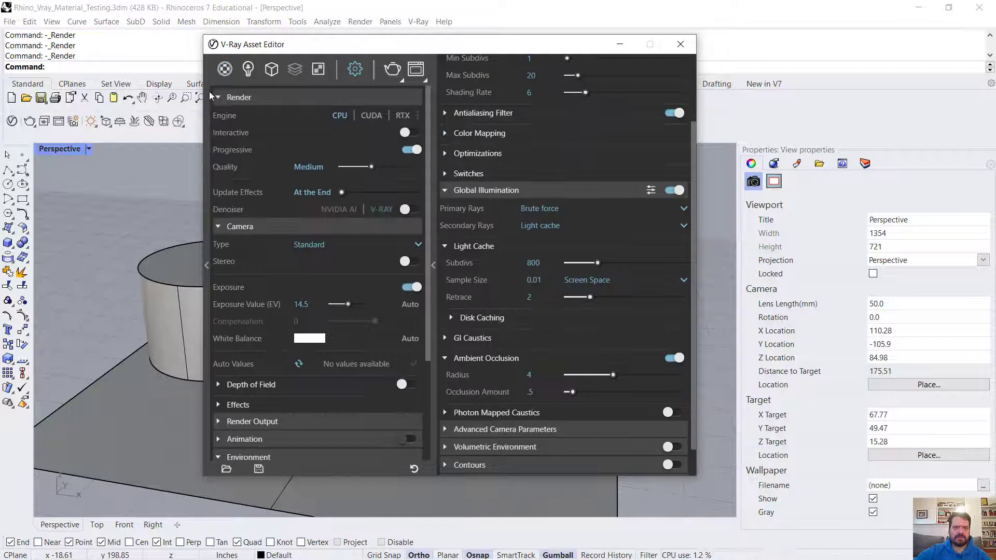
pyautogui.moveTo(367, 166); pyautogui.dragTo(384, 166)
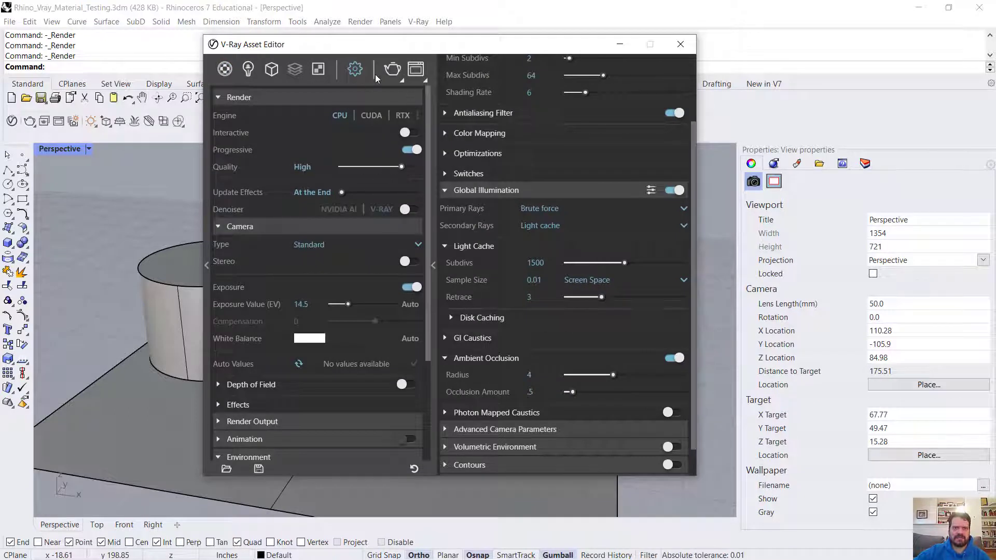
pyautogui.click(224, 69)
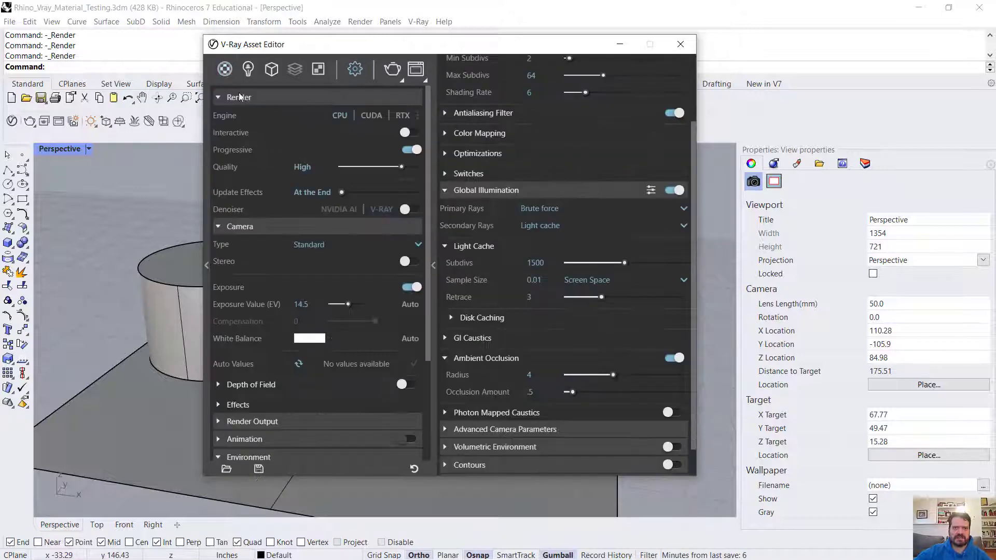
# Show the Render Output rollout (800 × 450) and begin editing the image width.
pyautogui.click(217, 97)
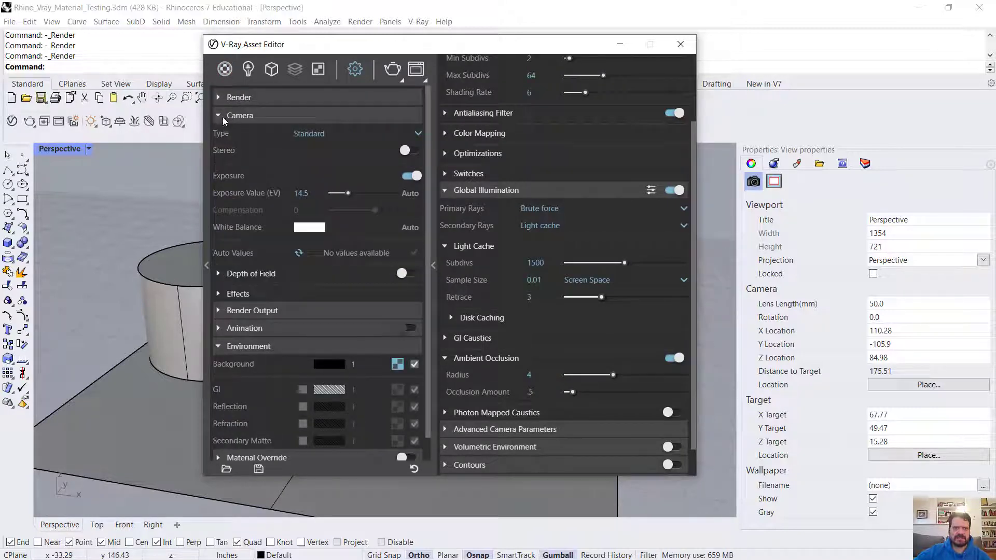
pyautogui.click(240, 115)
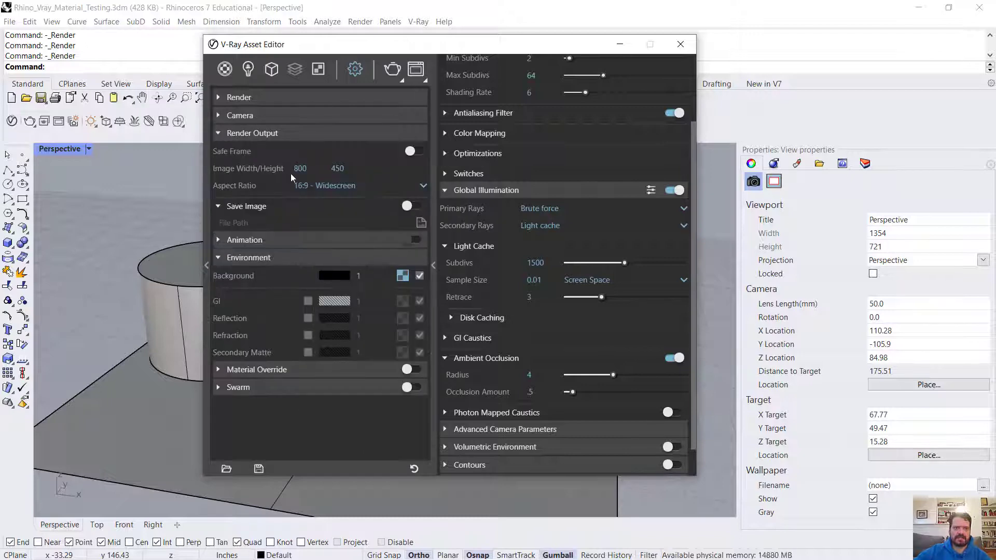
pyautogui.click(300, 168)
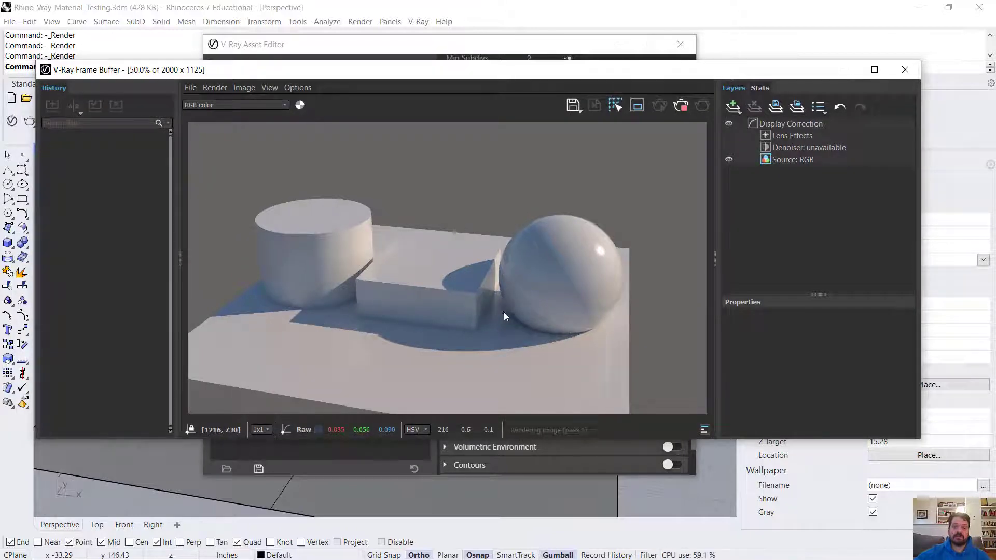
pyautogui.moveTo(548, 290)
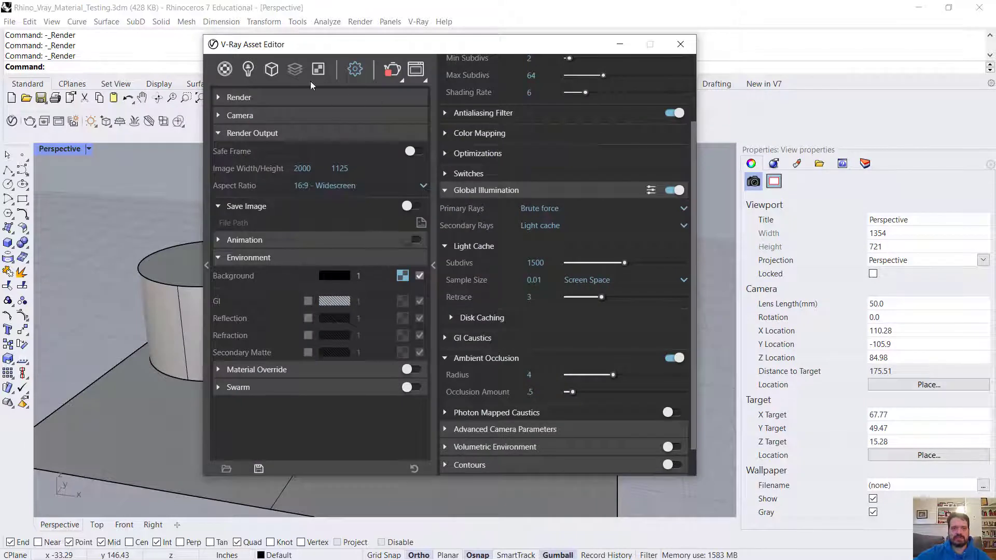
# Assign a Noise A texture as the Smooth White Plaster material's bump map.
pyautogui.click(270, 68)
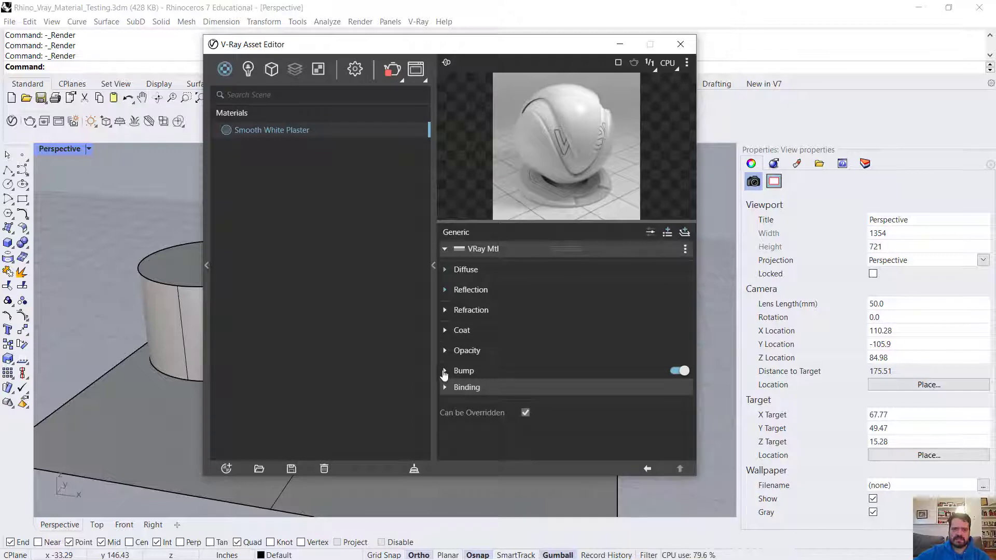
pyautogui.click(445, 370)
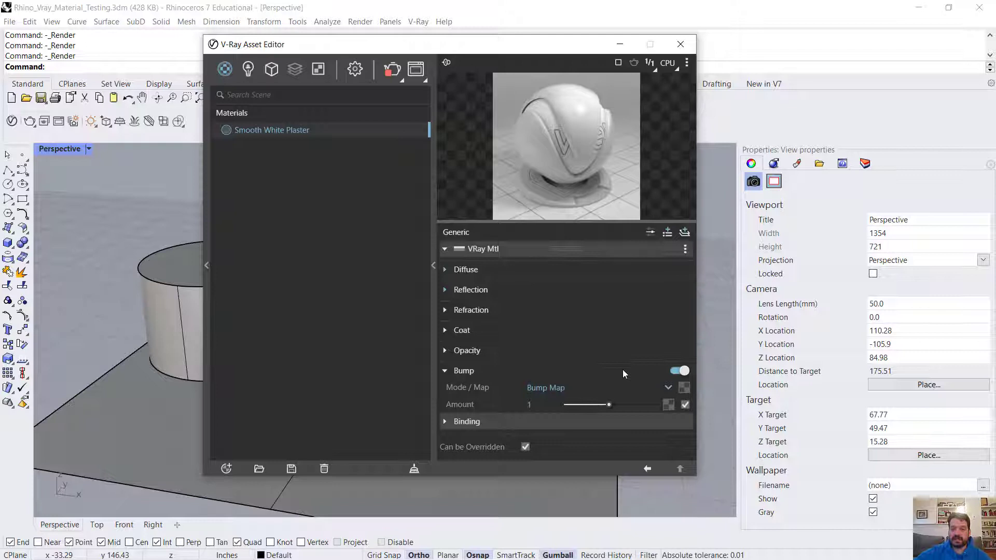
pyautogui.moveTo(685, 387)
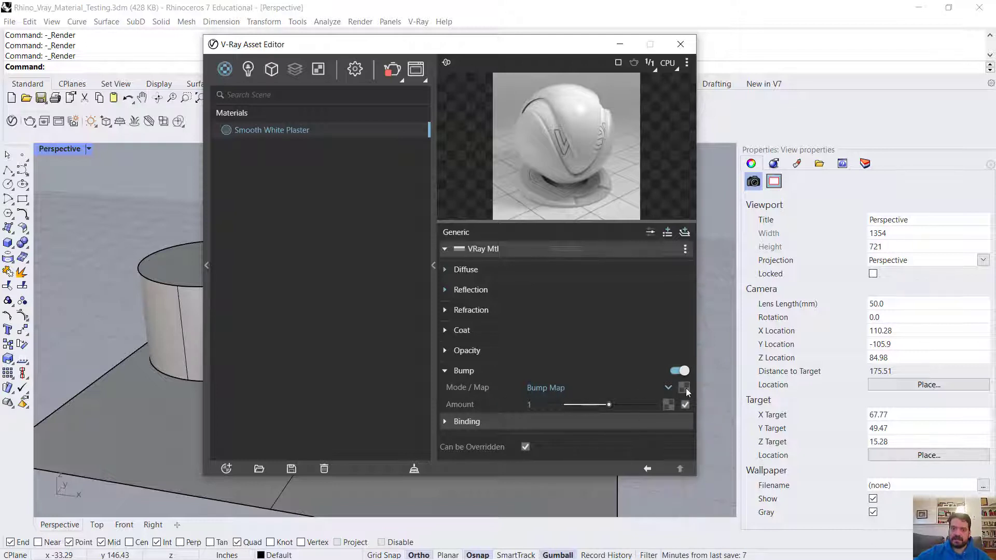
pyautogui.moveTo(685, 387)
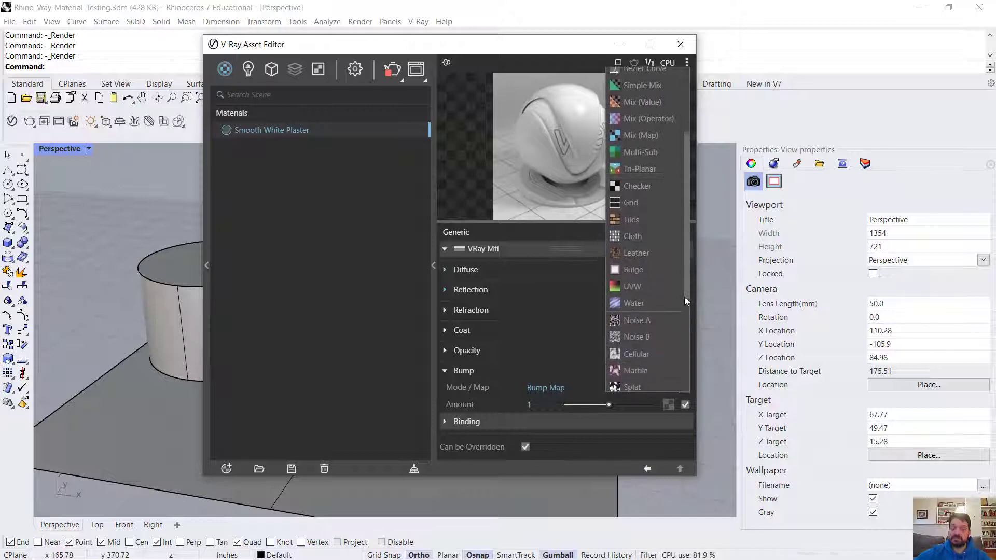
pyautogui.scroll(-3)
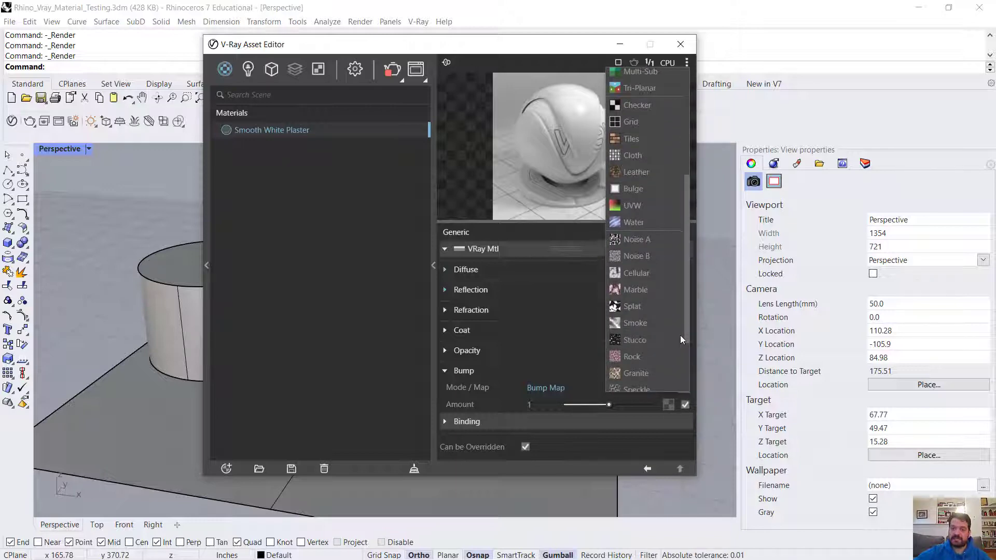
pyautogui.scroll(-3)
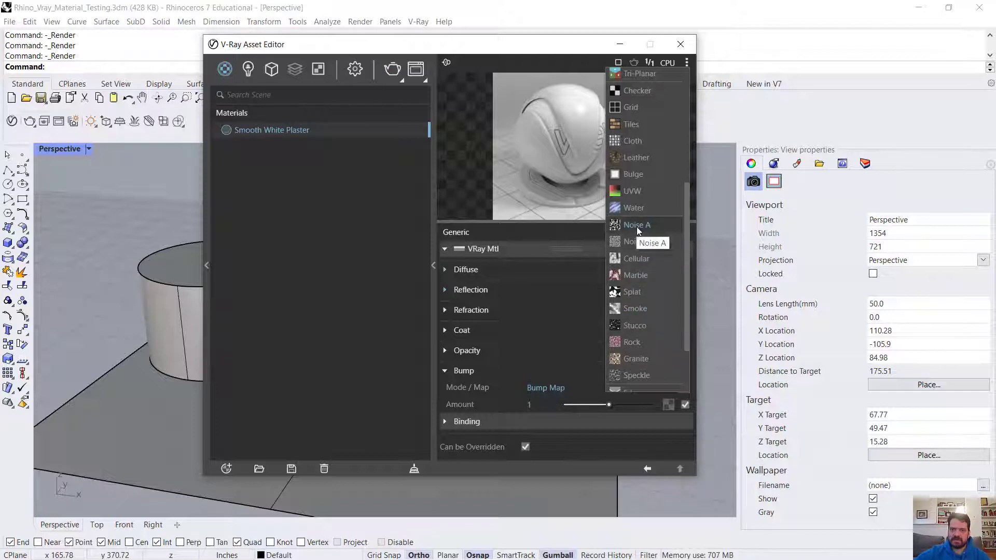
pyautogui.moveTo(636, 374)
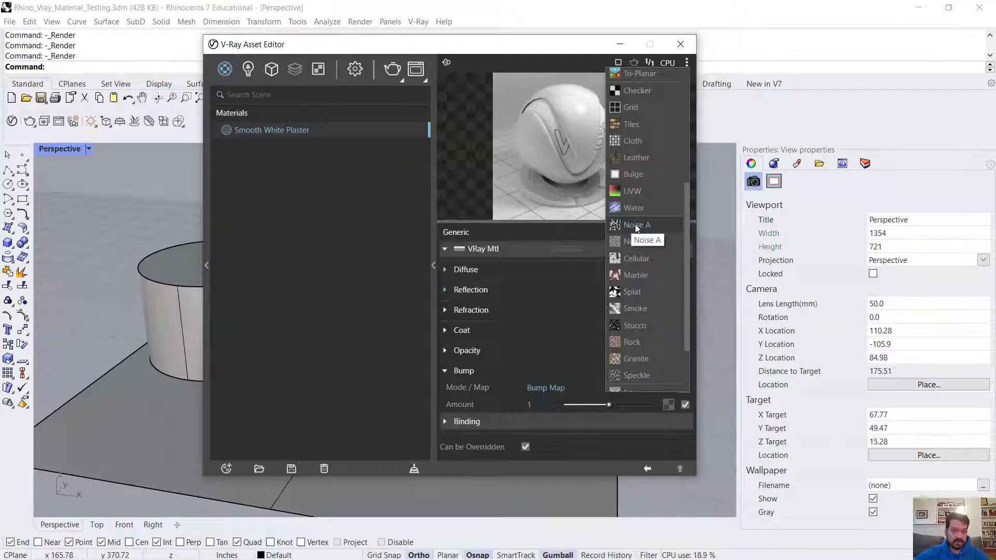
pyautogui.click(637, 225)
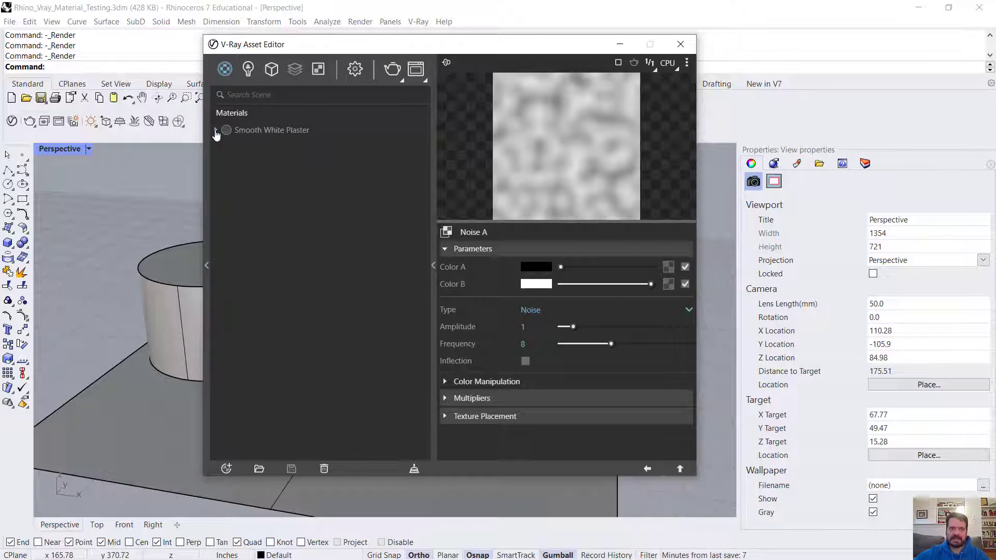
# Set the Noise A bump texture's type to Marble (with Perlin) and preview the plaster.
pyautogui.click(216, 134)
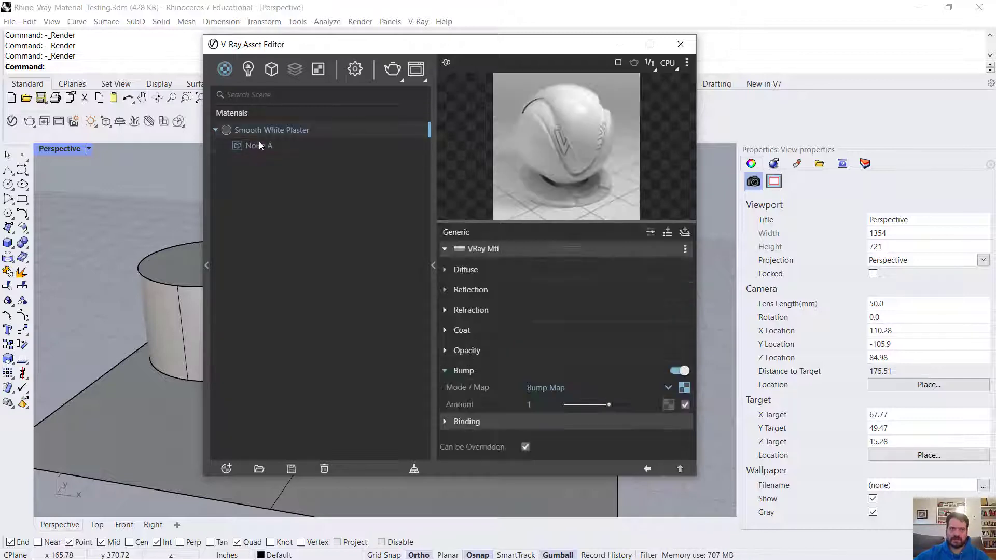
pyautogui.click(255, 145)
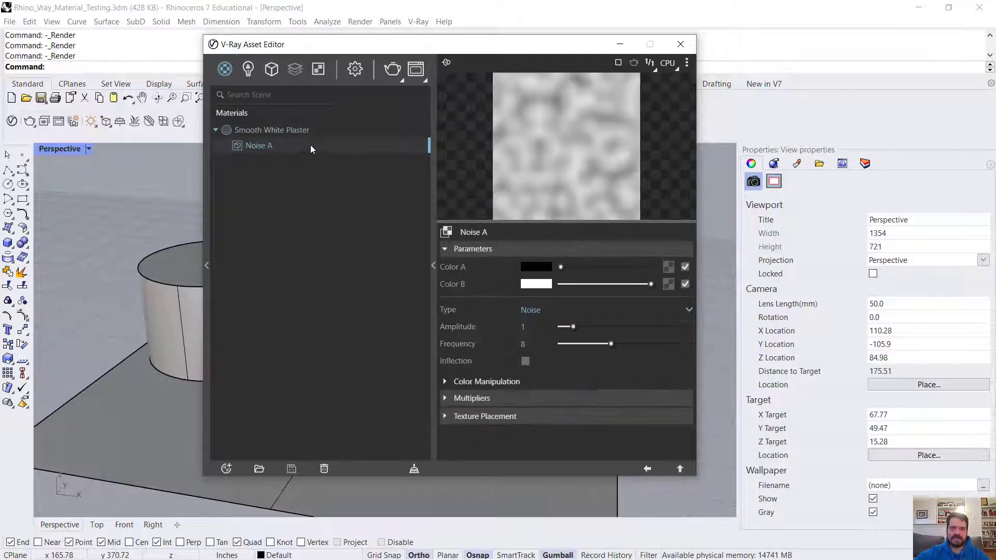
pyautogui.click(271, 130)
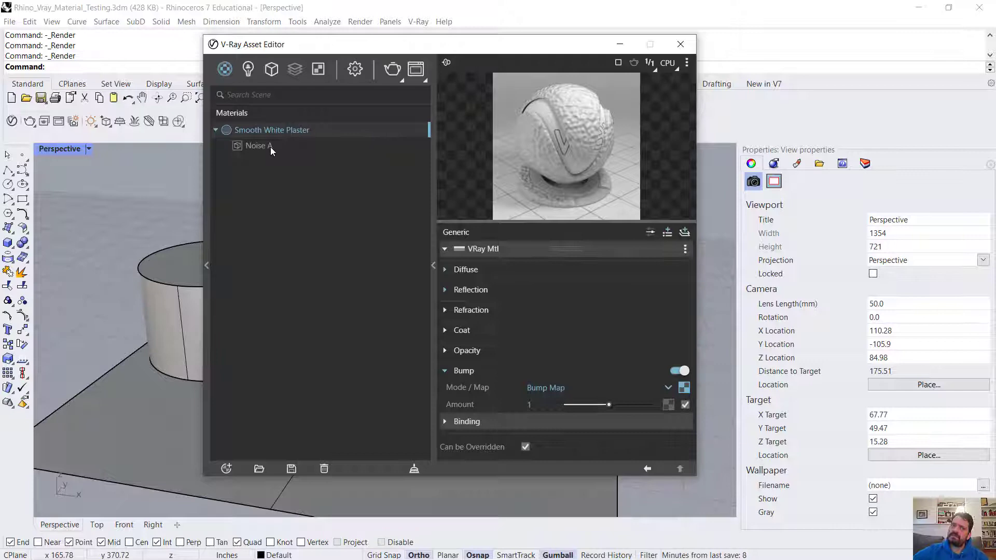
pyautogui.click(258, 145)
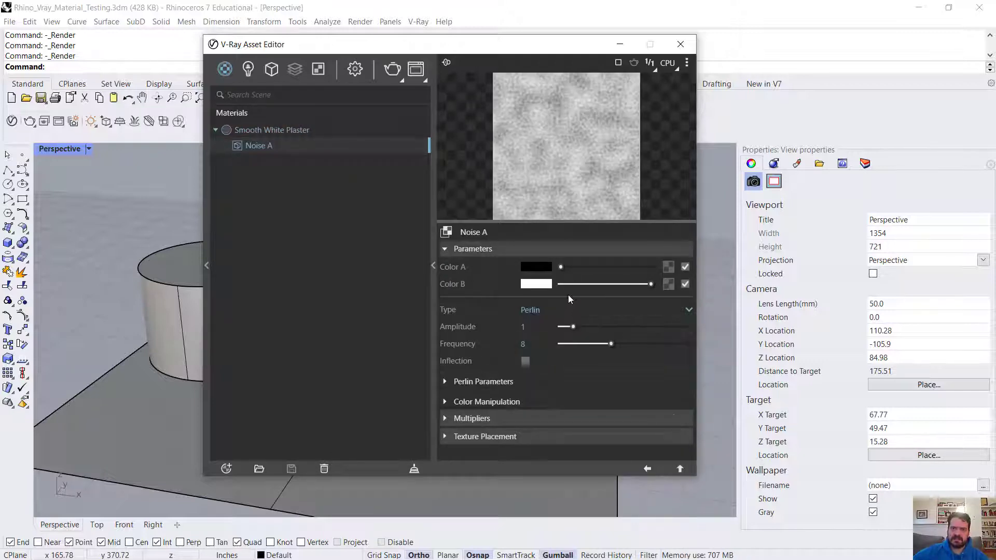
pyautogui.click(545, 311)
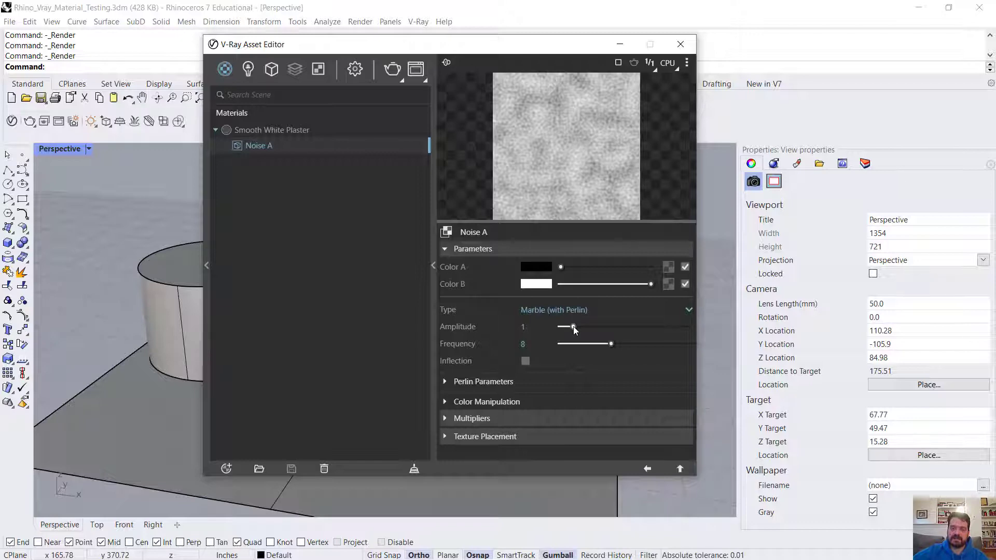
pyautogui.click(270, 130)
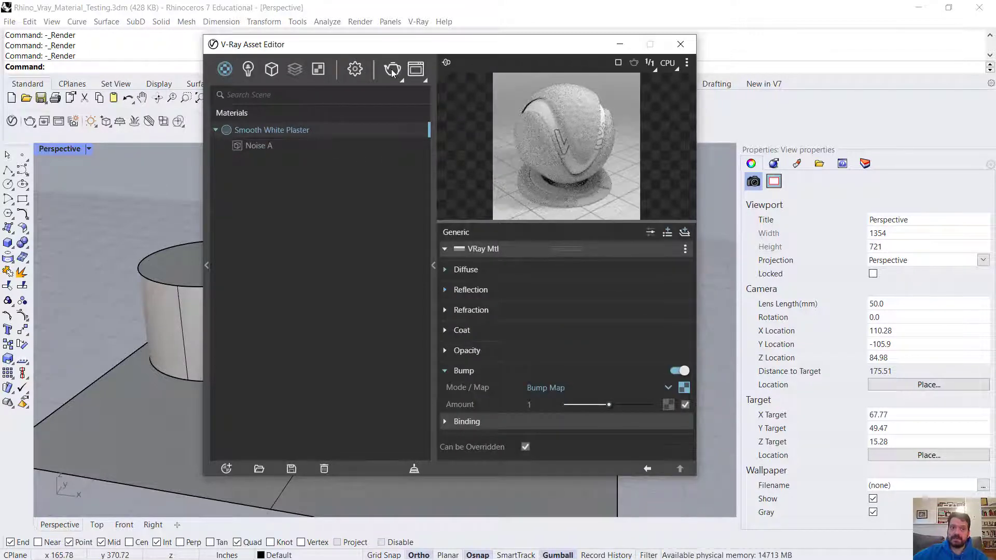
# Start a 2000-pixel-wide V-Ray render of the scene in the frame buffer.
pyautogui.click(392, 68)
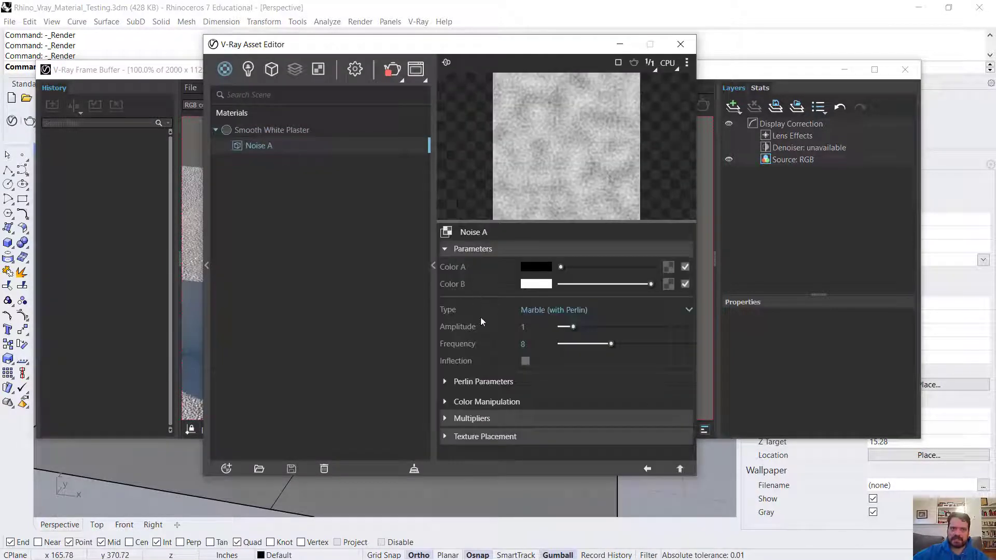
# Experiment with Noise A's frequency and settle on 0.2, then preview the plaster.
pyautogui.moveTo(605, 343); pyautogui.dragTo(582, 344)
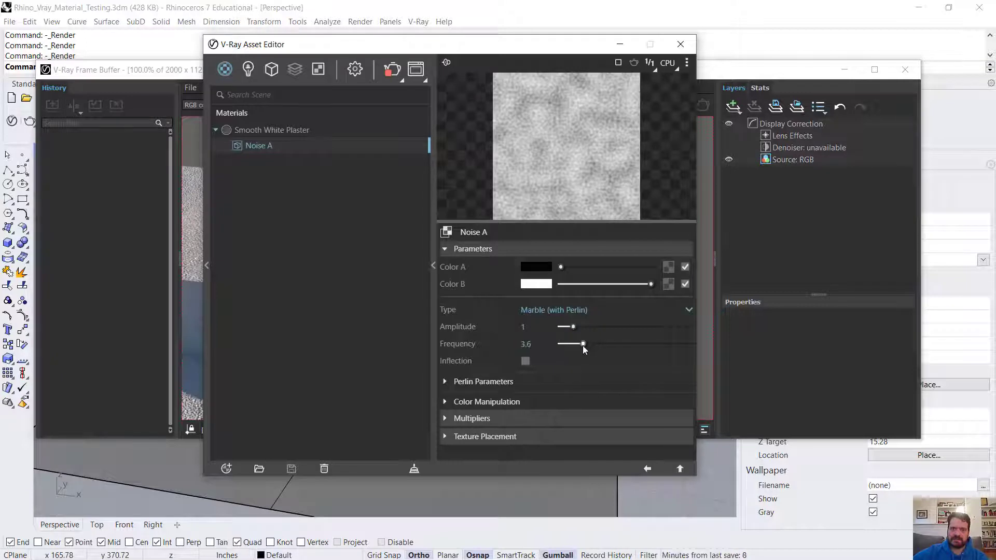
pyautogui.moveTo(581, 344); pyautogui.dragTo(640, 343)
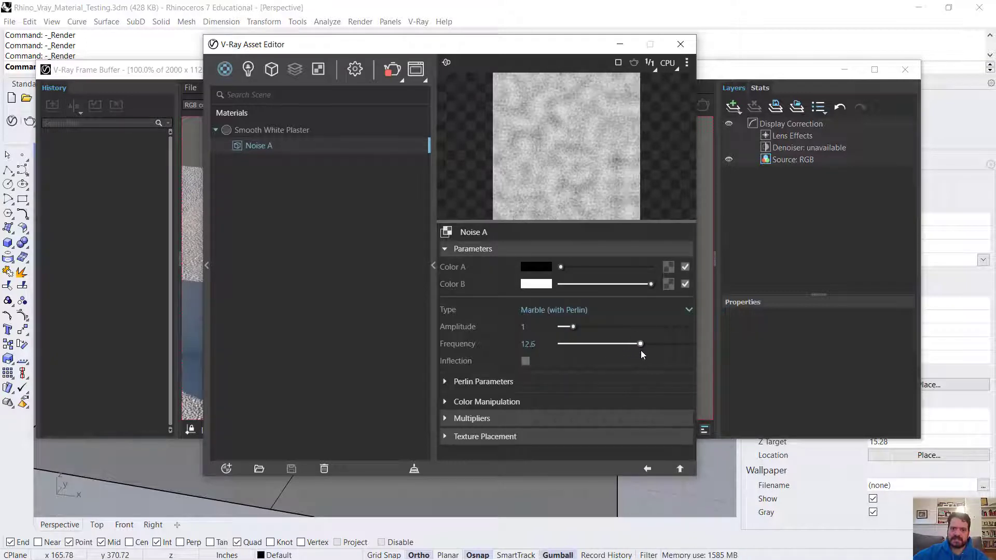
pyautogui.moveTo(640, 343); pyautogui.dragTo(629, 343)
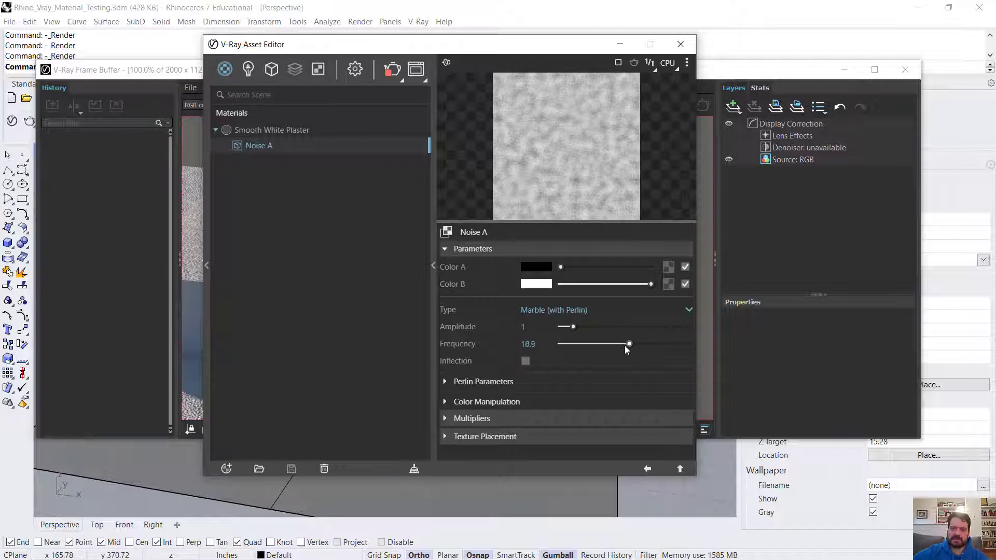
pyautogui.moveTo(629, 344); pyautogui.dragTo(561, 343)
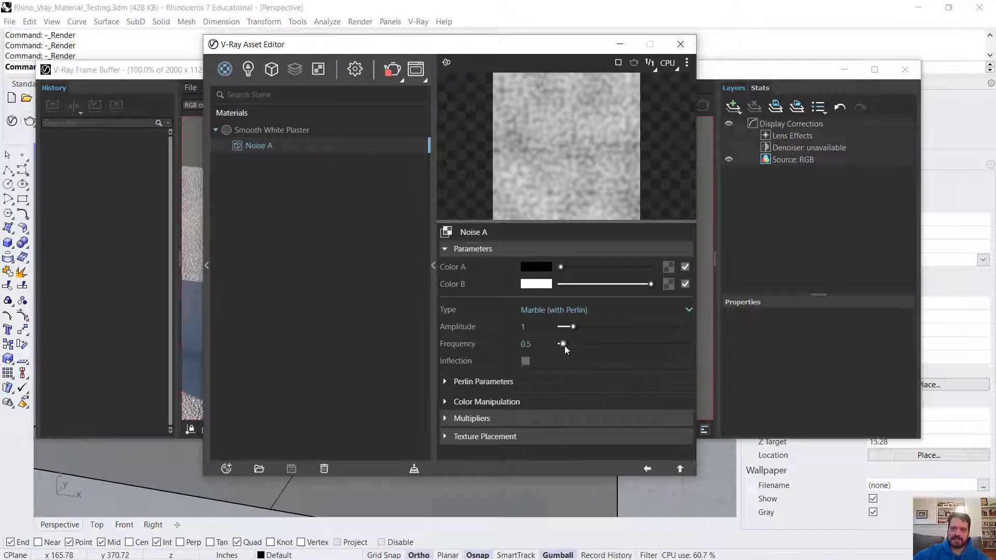
pyautogui.click(536, 343)
pyautogui.write('0.2')
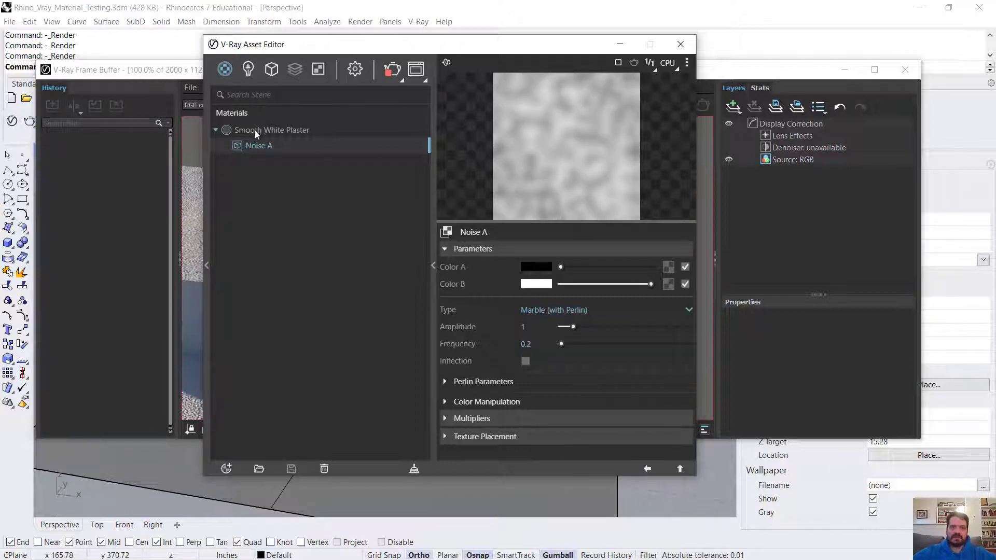
pyautogui.click(271, 129)
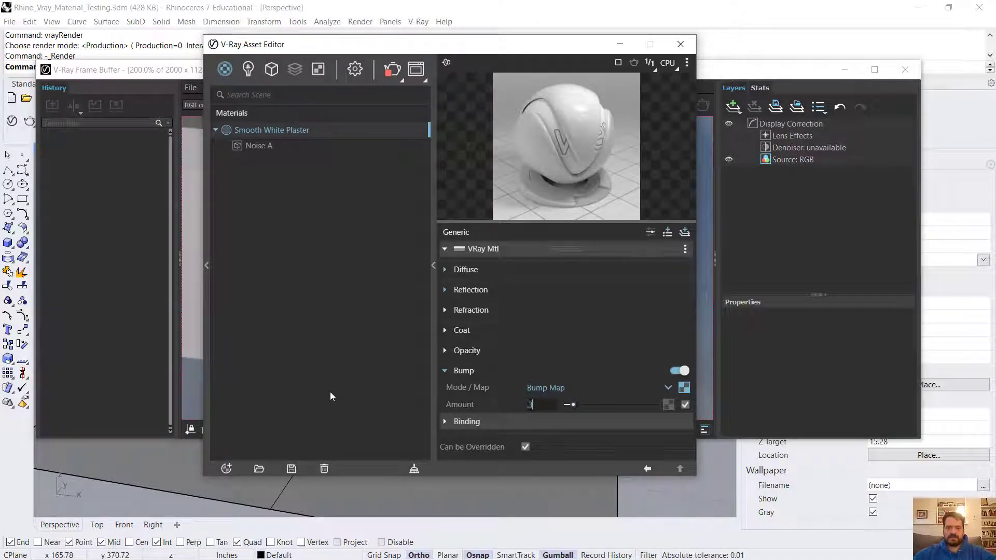
# Raise Noise A's frequency to 2 and the plaster's bump amount to 3.
pyautogui.click(260, 145)
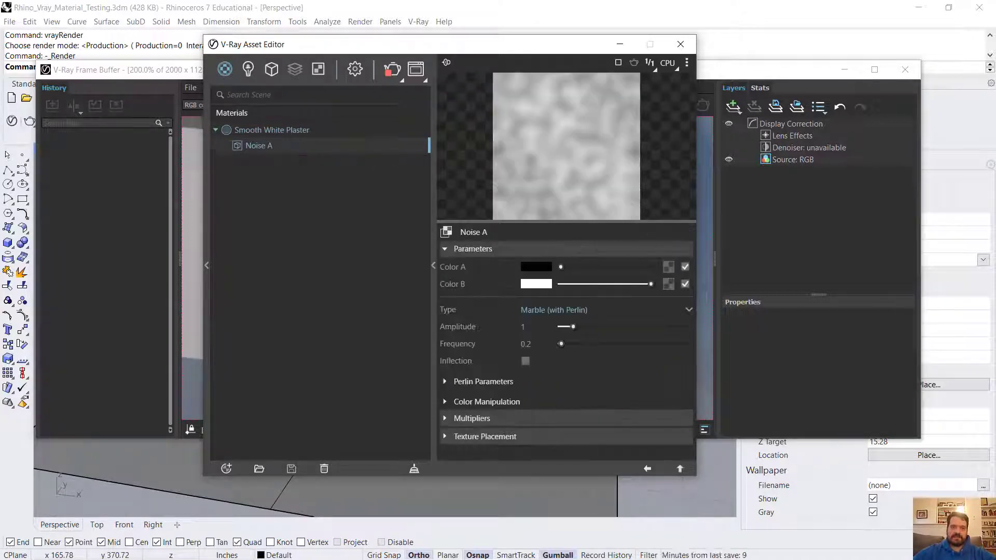
pyautogui.moveTo(561, 343); pyautogui.dragTo(569, 344)
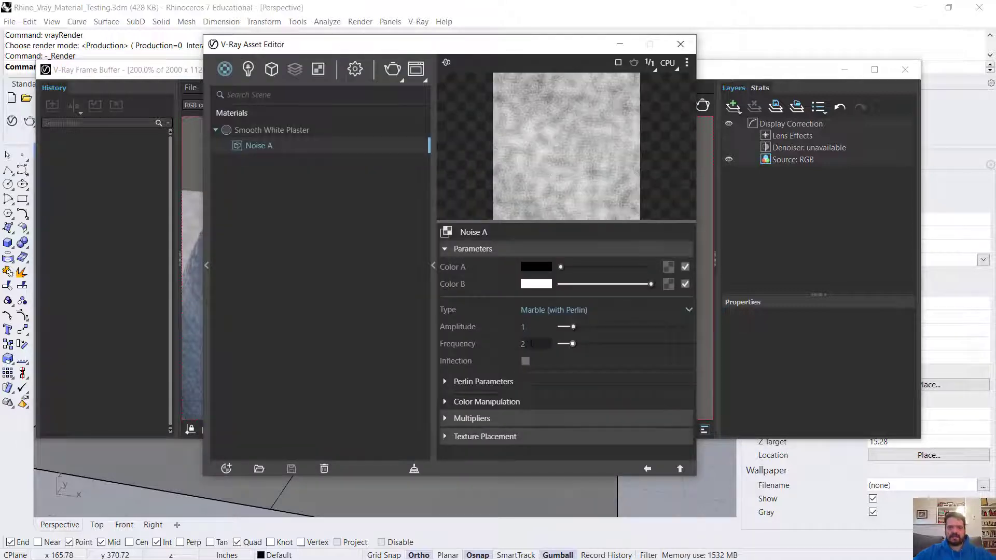
pyautogui.moveTo(573, 343); pyautogui.dragTo(564, 343)
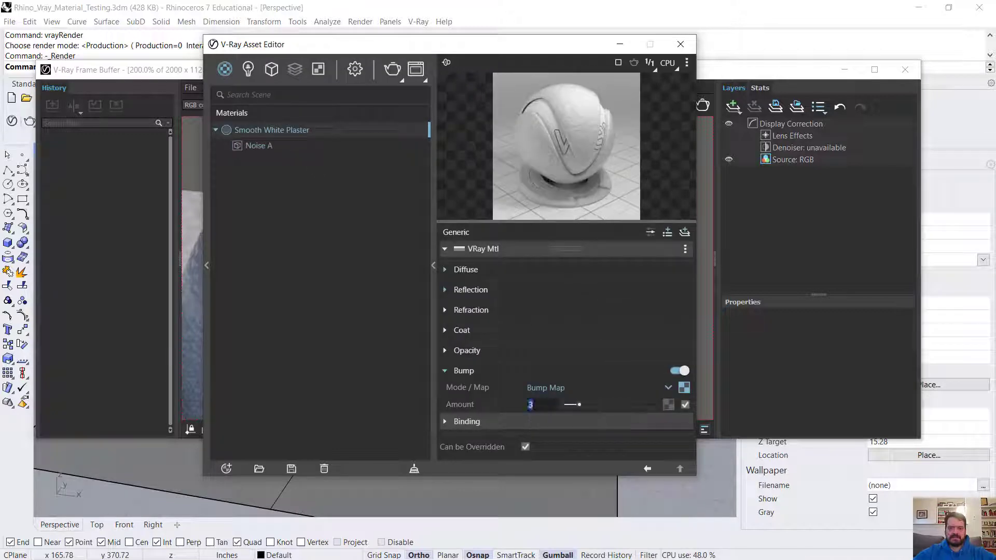
pyautogui.moveTo(577, 404); pyautogui.dragTo(571, 405)
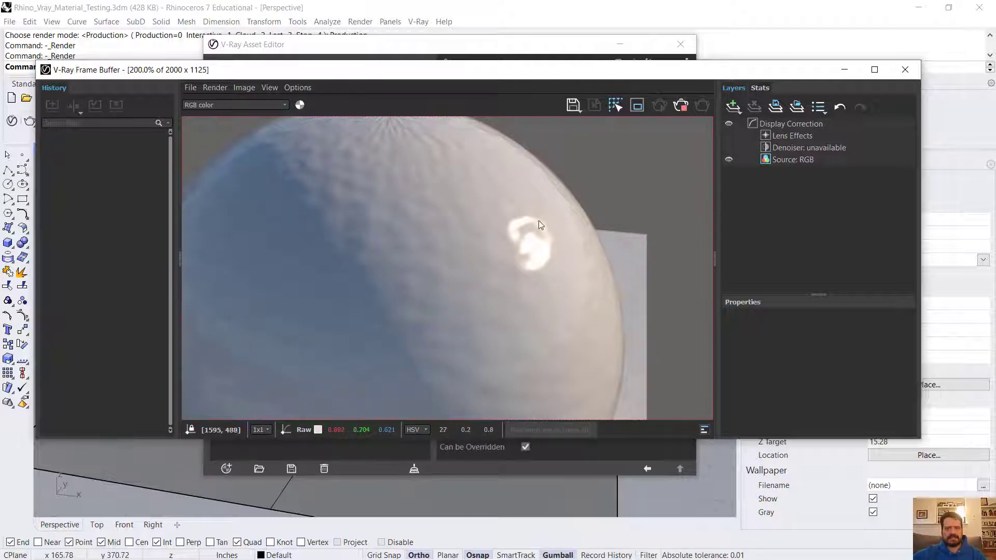
pyautogui.moveTo(271, 213)
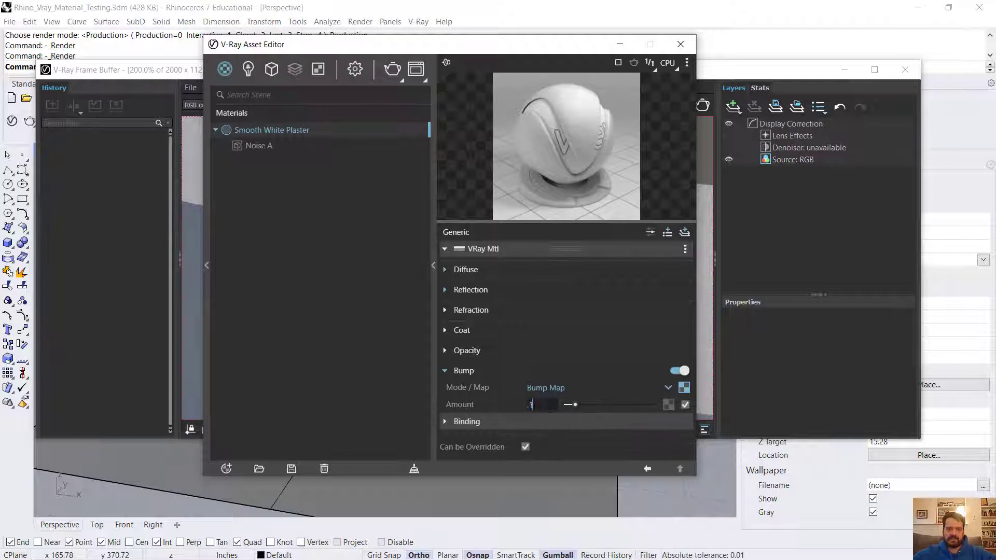
# Set Noise A's frequency to 0.5 and check the plaster's subtler bump preview.
pyautogui.click(259, 145)
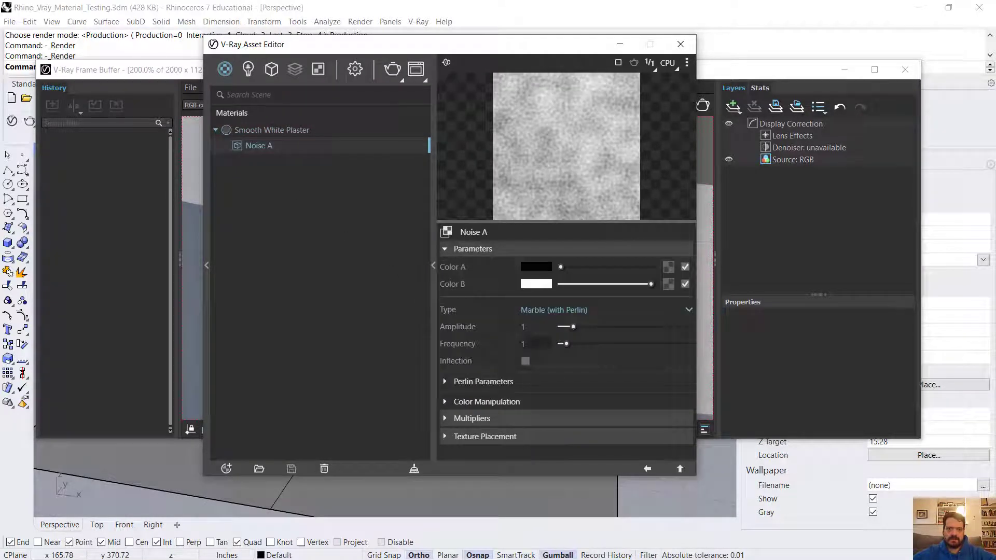
pyautogui.click(535, 343)
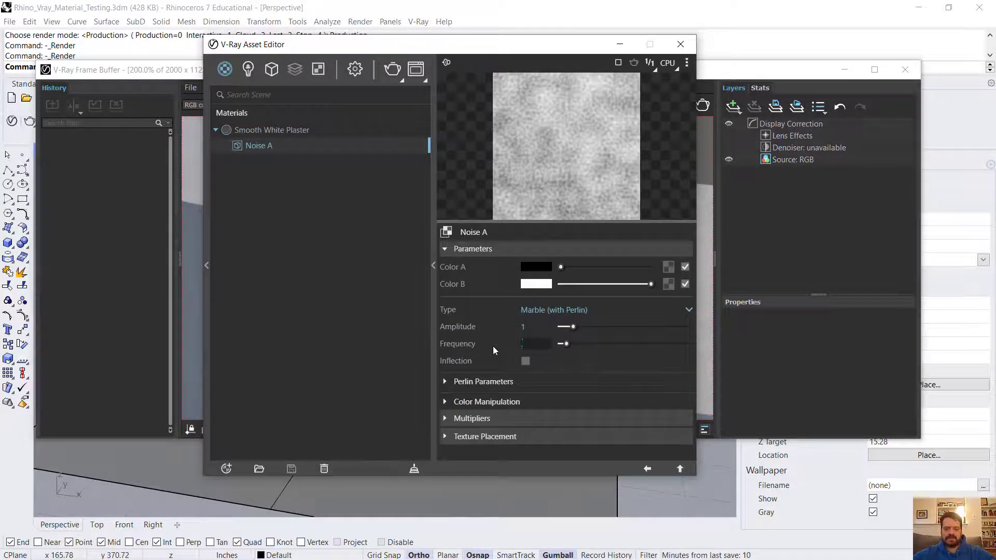
pyautogui.write('.5')
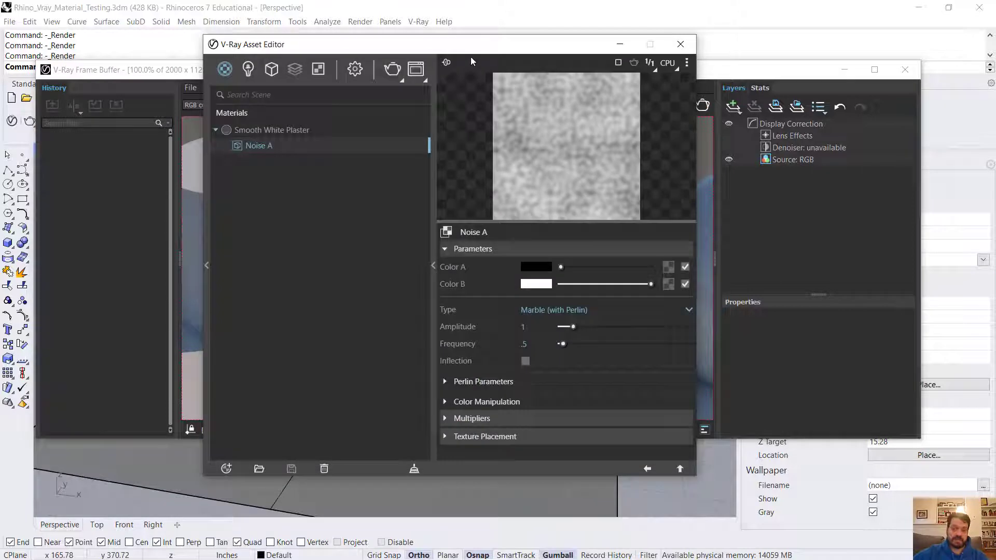
pyautogui.click(271, 130)
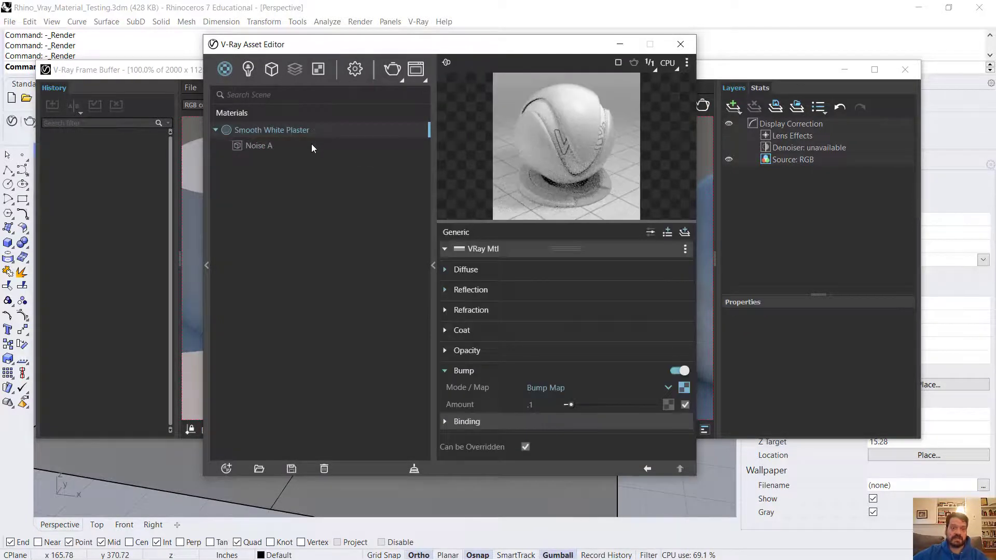